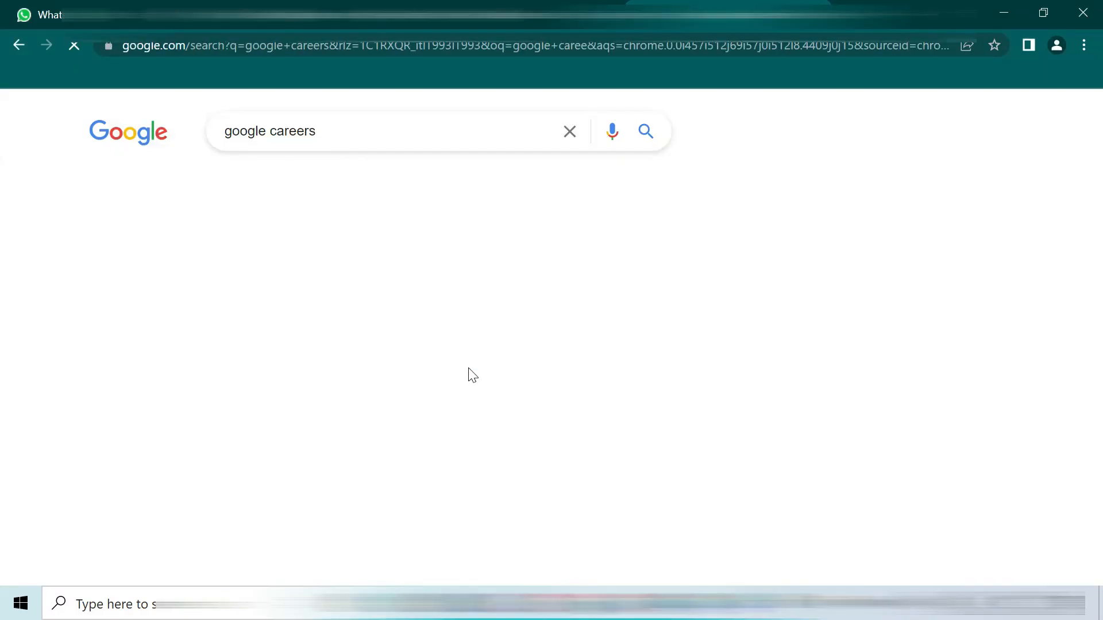
- Follow the 'Google's hiring - Find your role' result to the Google Careers jobs page
{"action": "left_click", "coordinate": [646, 131]}
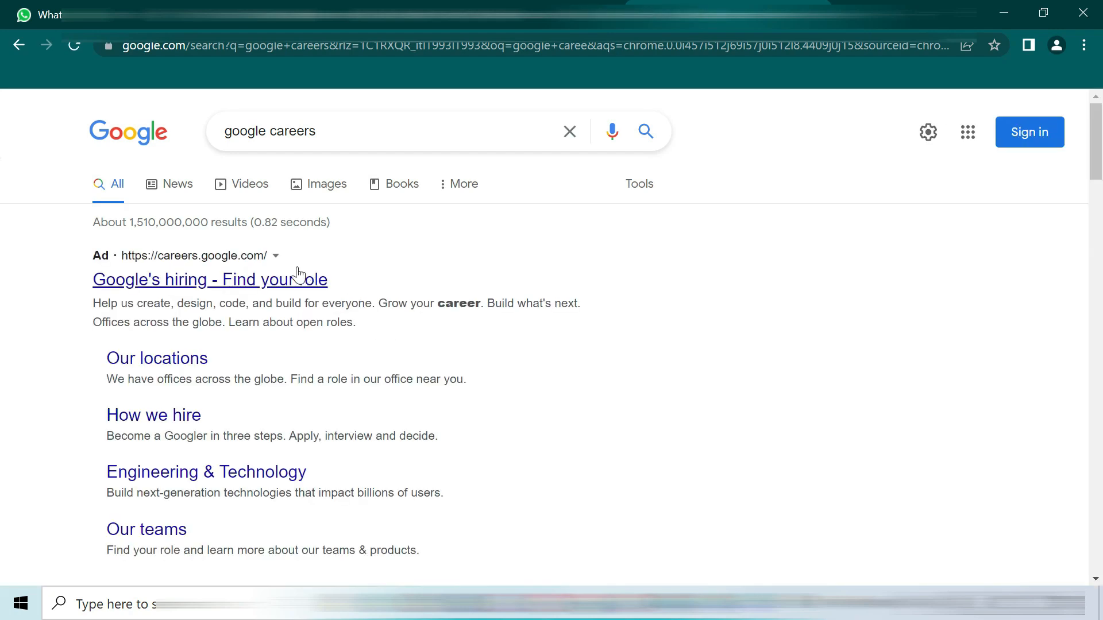
{"action": "mouse_move", "coordinate": [268, 289]}
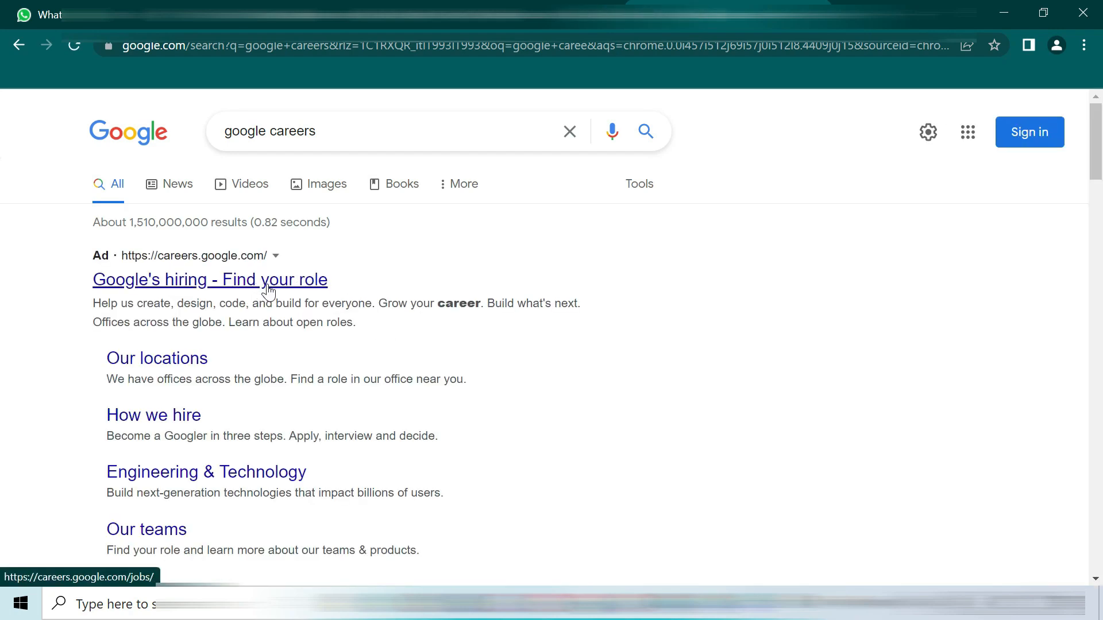
{"action": "left_click", "coordinate": [210, 279]}
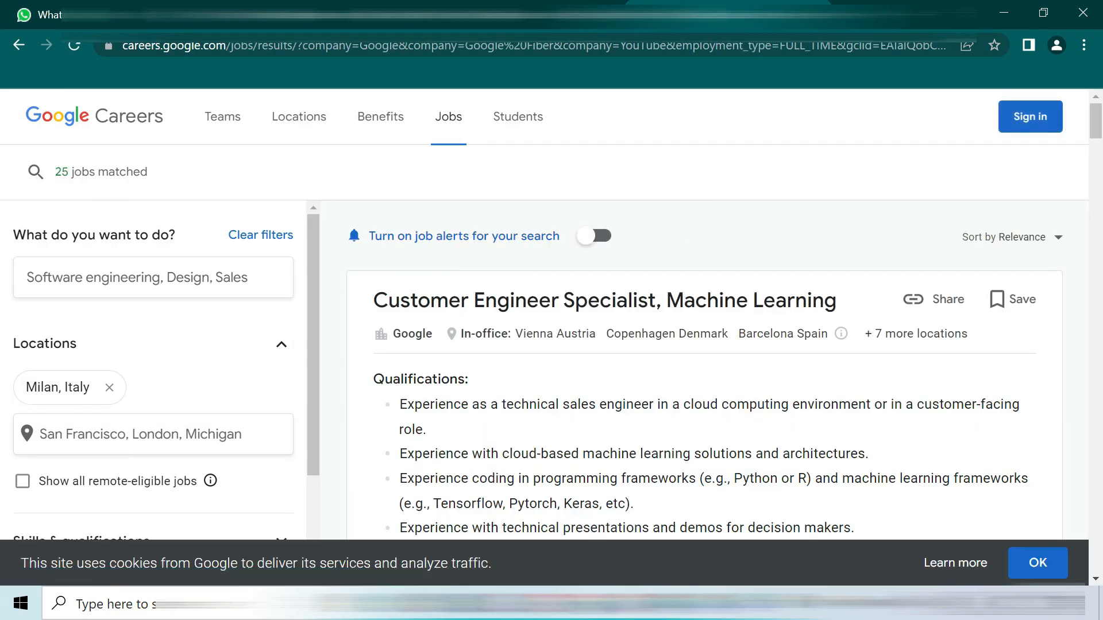
- Search 'information technology' jobs and swap Milan, Italy for London, UK, giving 81 listings
{"action": "scroll", "scroll_direction": "down", "scroll_amount": 3}
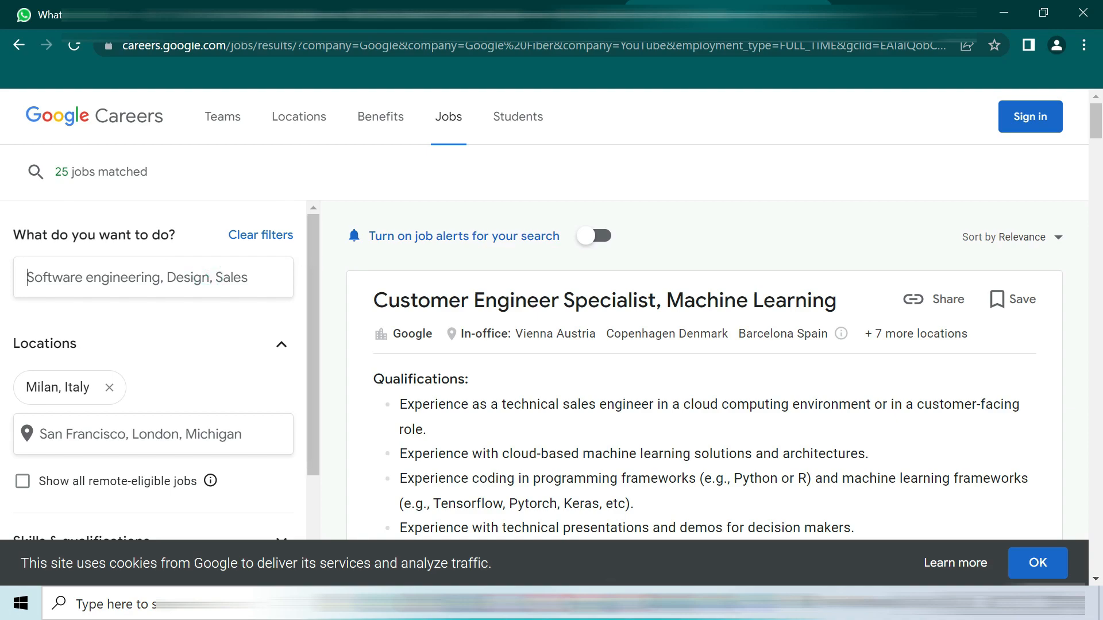
{"action": "type", "text": "i"}
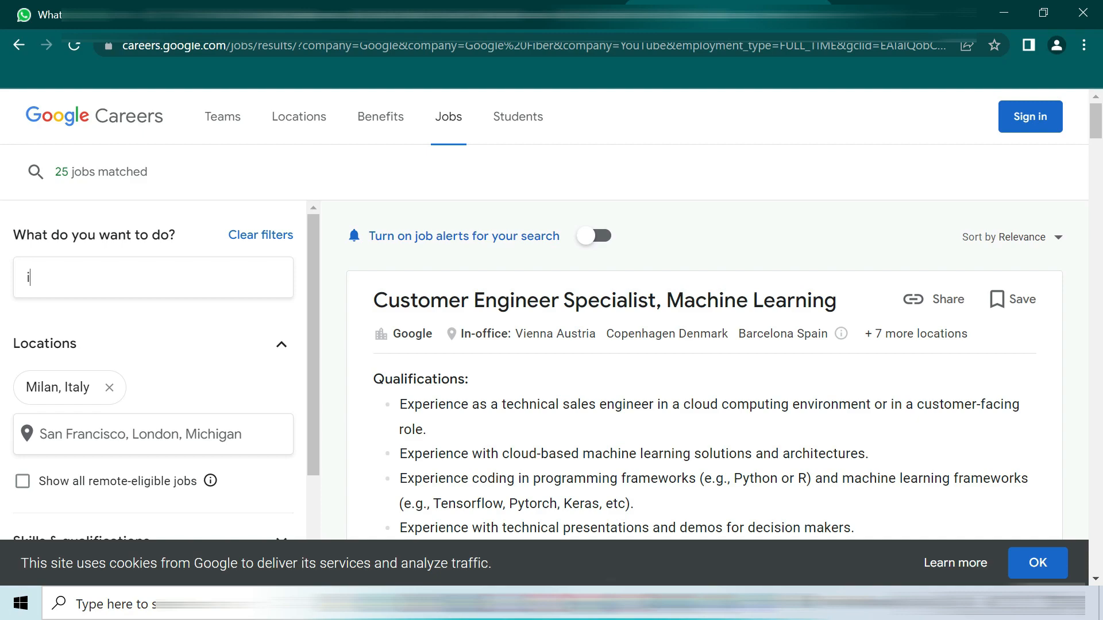
{"action": "type", "text": "nform"}
{"action": "left_click", "coordinate": [153, 435]}
{"action": "type", "text": "london"}
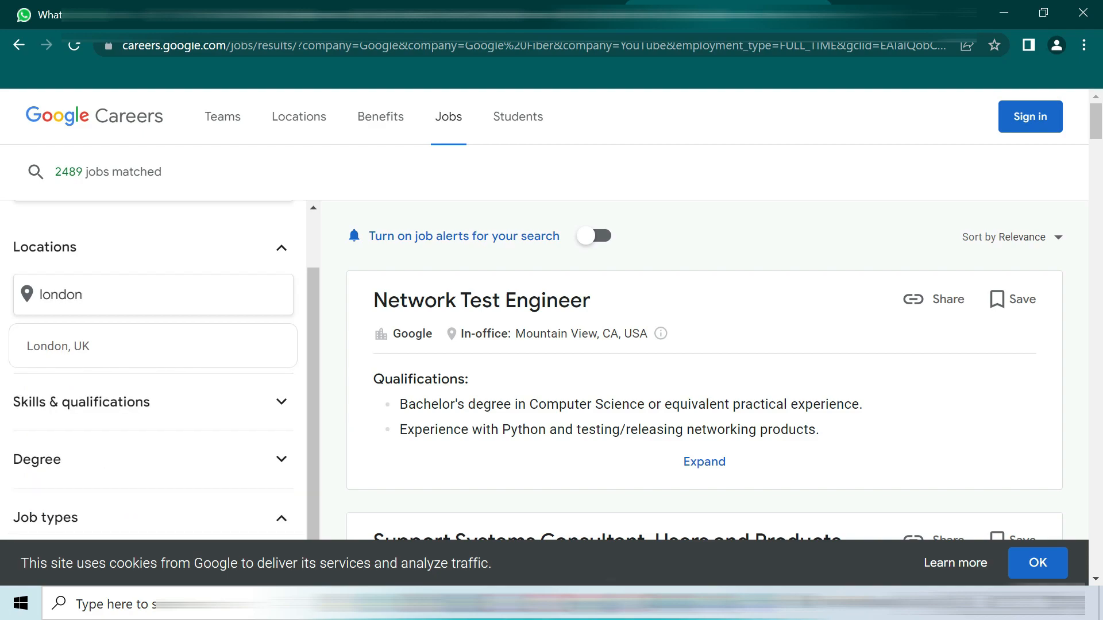
{"action": "left_click", "coordinate": [152, 345]}
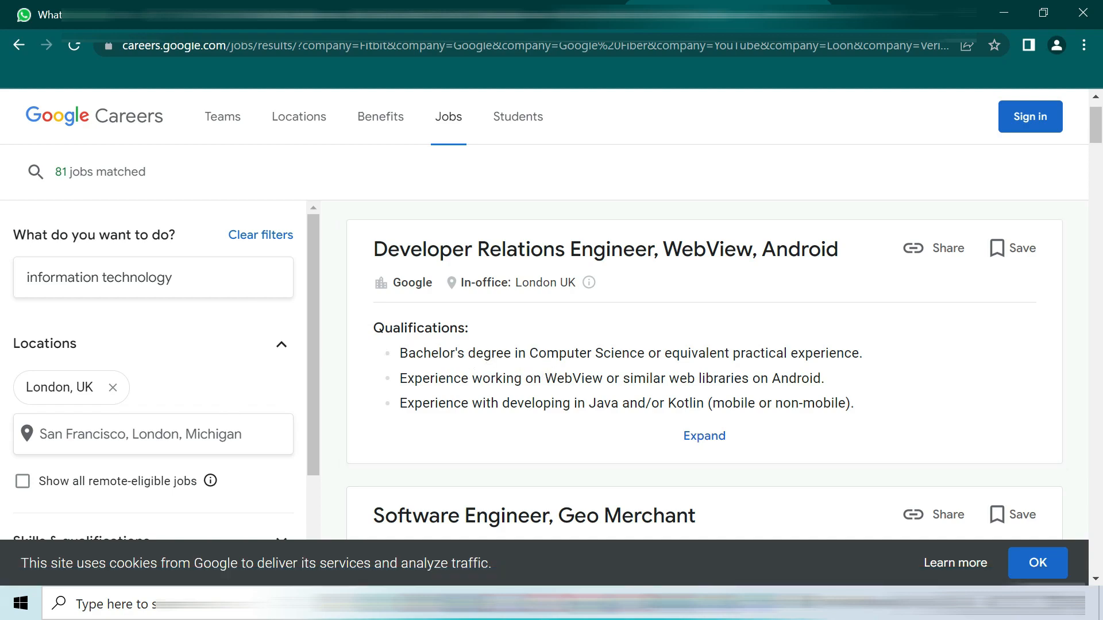
{"action": "mouse_move", "coordinate": [4, 122]}
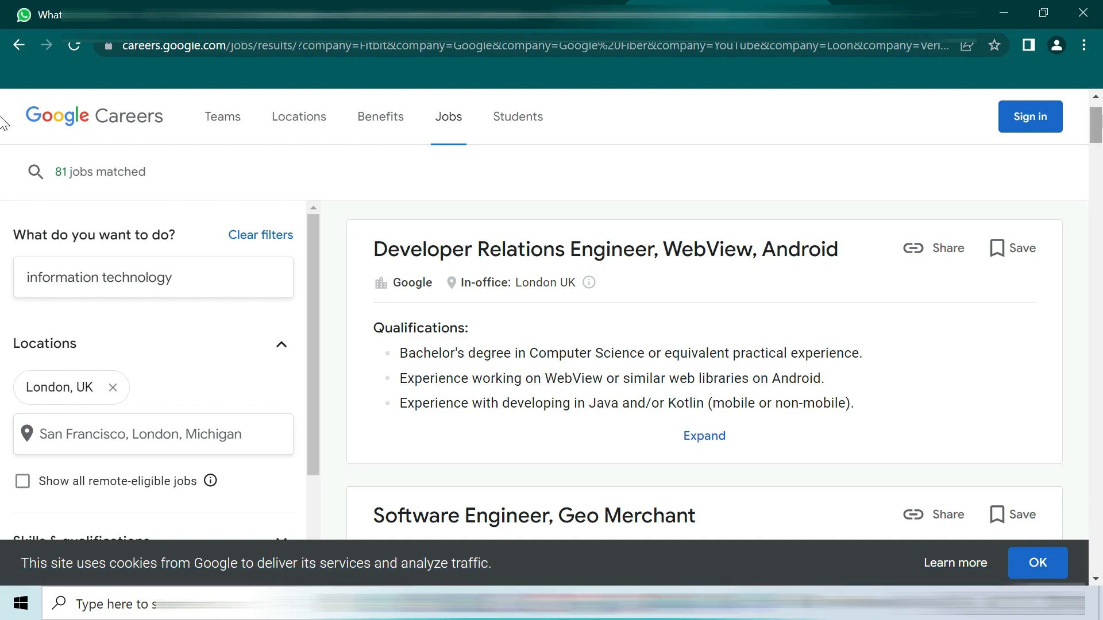
{"action": "scroll", "scroll_direction": "down", "scroll_amount": 3}
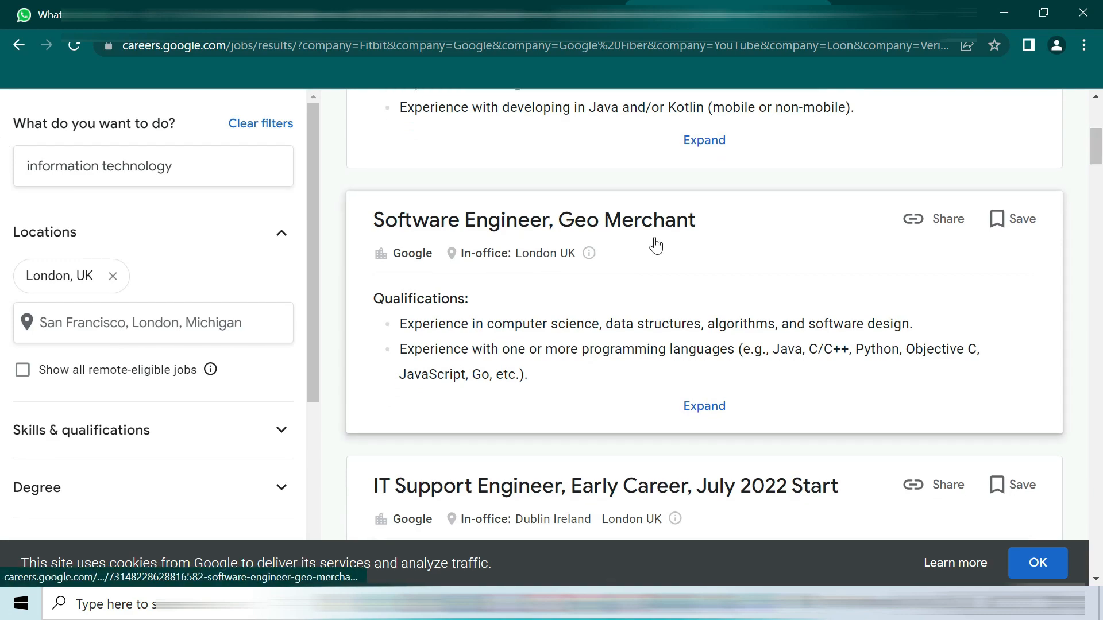
- Sign in to Google Careers with the account email and password
{"action": "left_click", "coordinate": [1029, 116]}
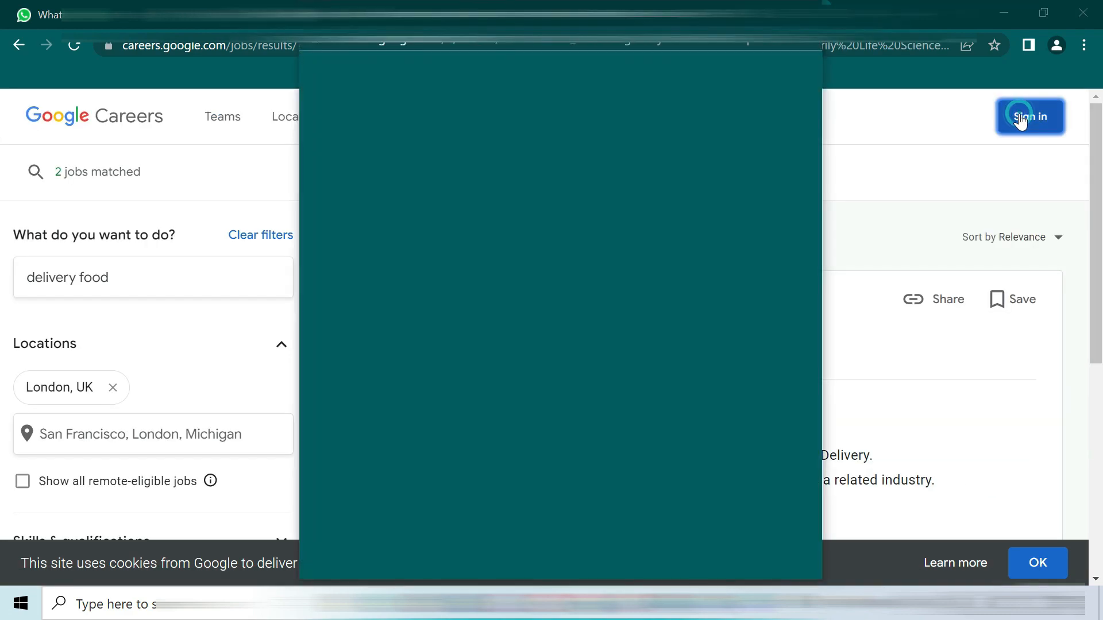
{"action": "left_click", "coordinate": [1030, 117]}
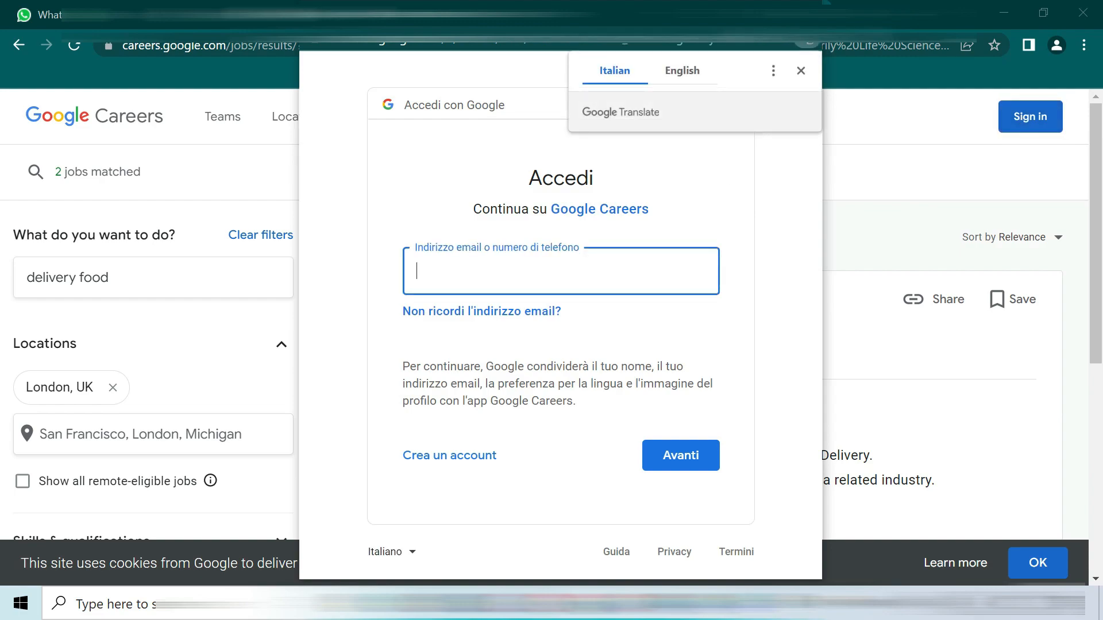
{"action": "left_click", "coordinate": [679, 455]}
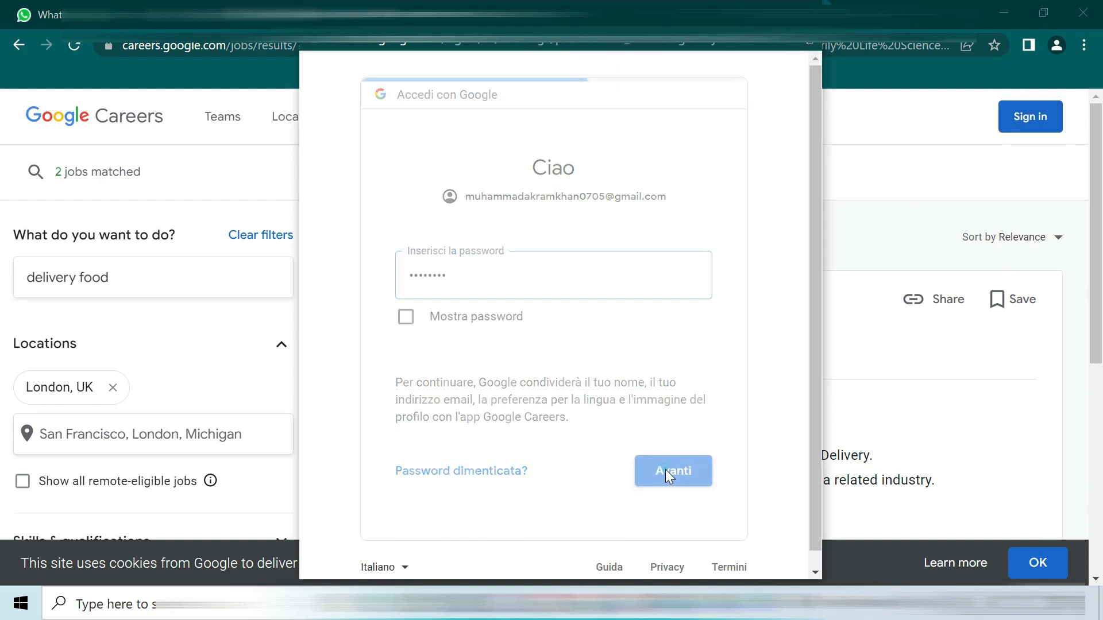
{"action": "left_click", "coordinate": [671, 471]}
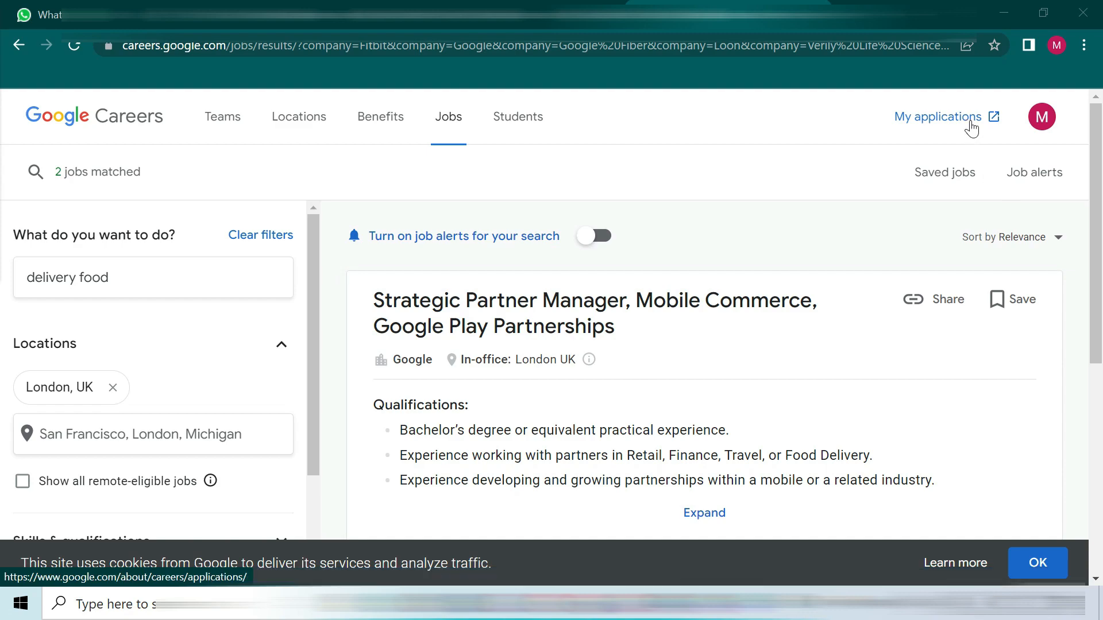
- Visit My applications, then return to the full job search with 7,619 matches
{"action": "left_click", "coordinate": [940, 117]}
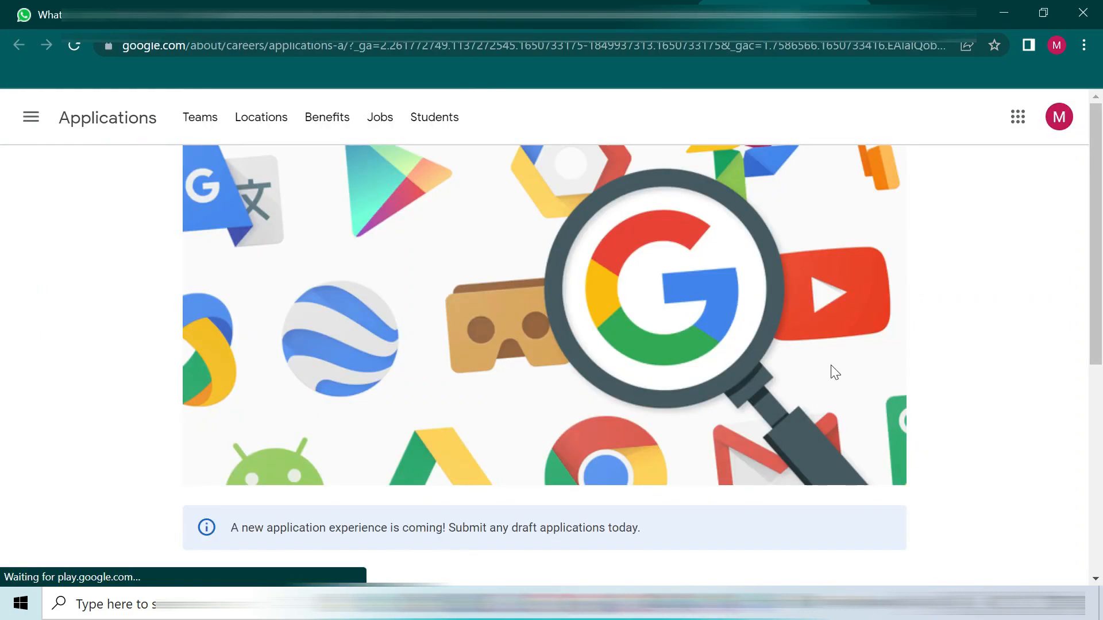
{"action": "scroll", "scroll_direction": "down", "scroll_amount": 3}
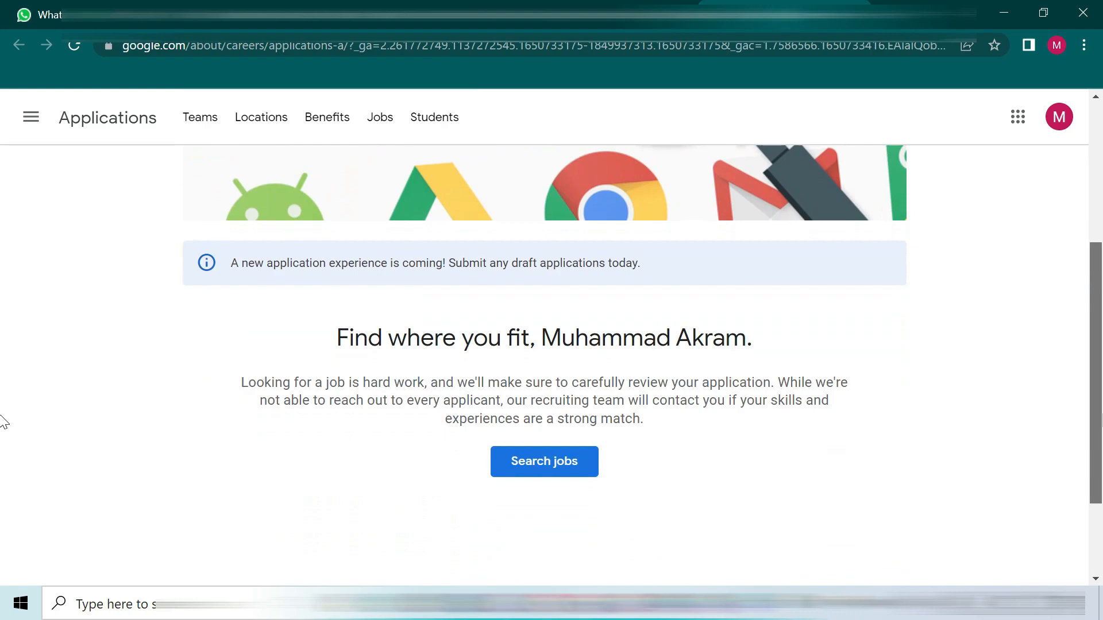
{"action": "left_click", "coordinate": [543, 461]}
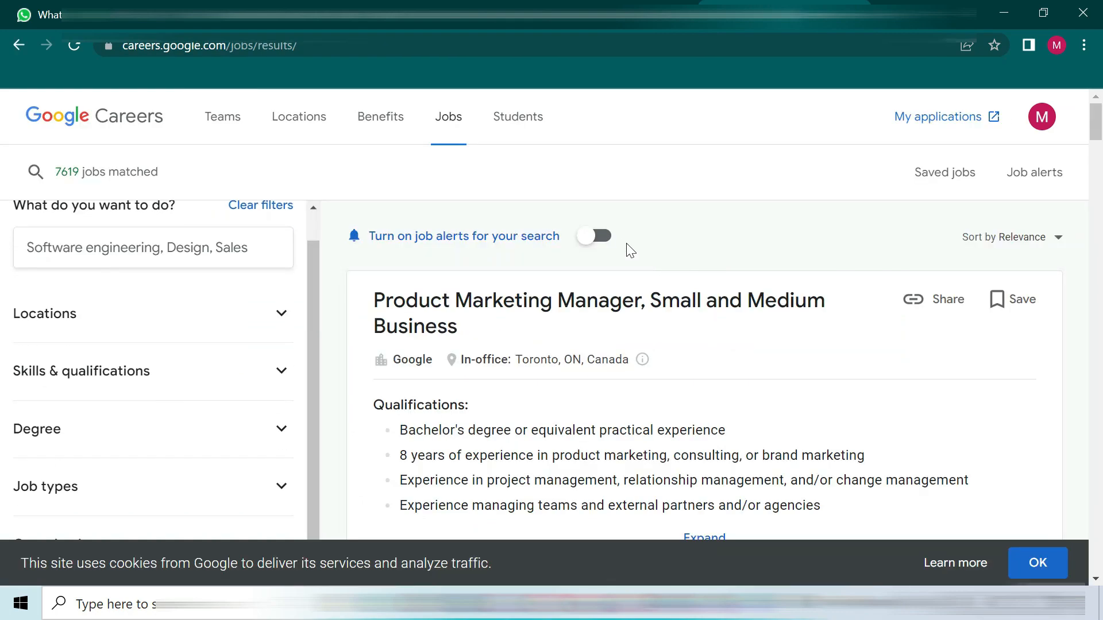
- Enable job alerts for this search and save the Product Marketing Manager, Small and Medium Business listing
{"action": "left_click", "coordinate": [594, 236]}
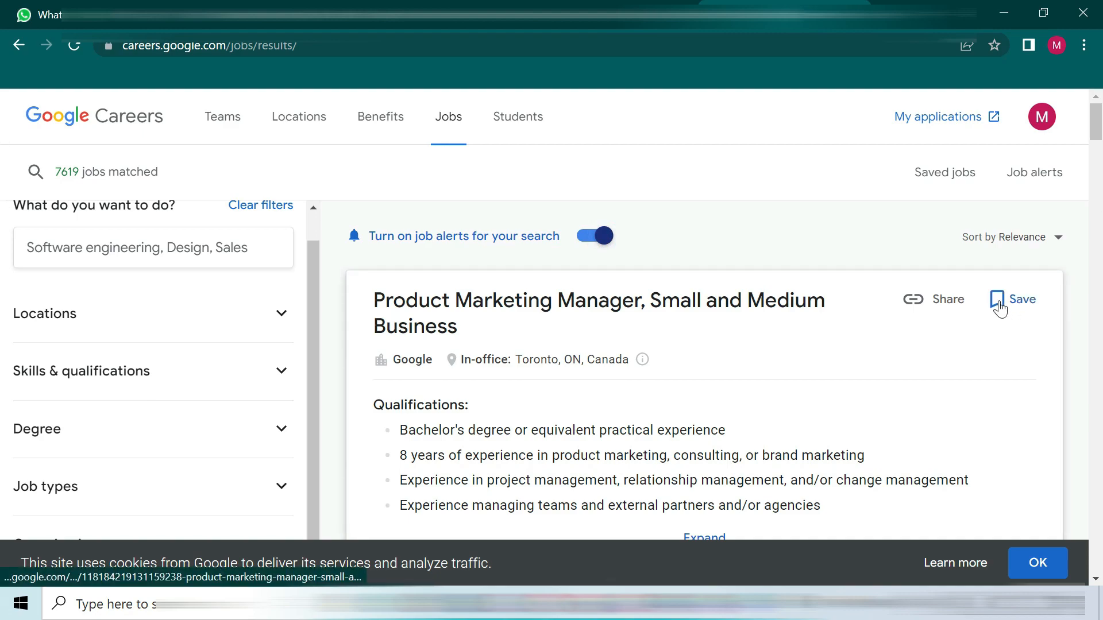
{"action": "left_click", "coordinate": [1019, 298]}
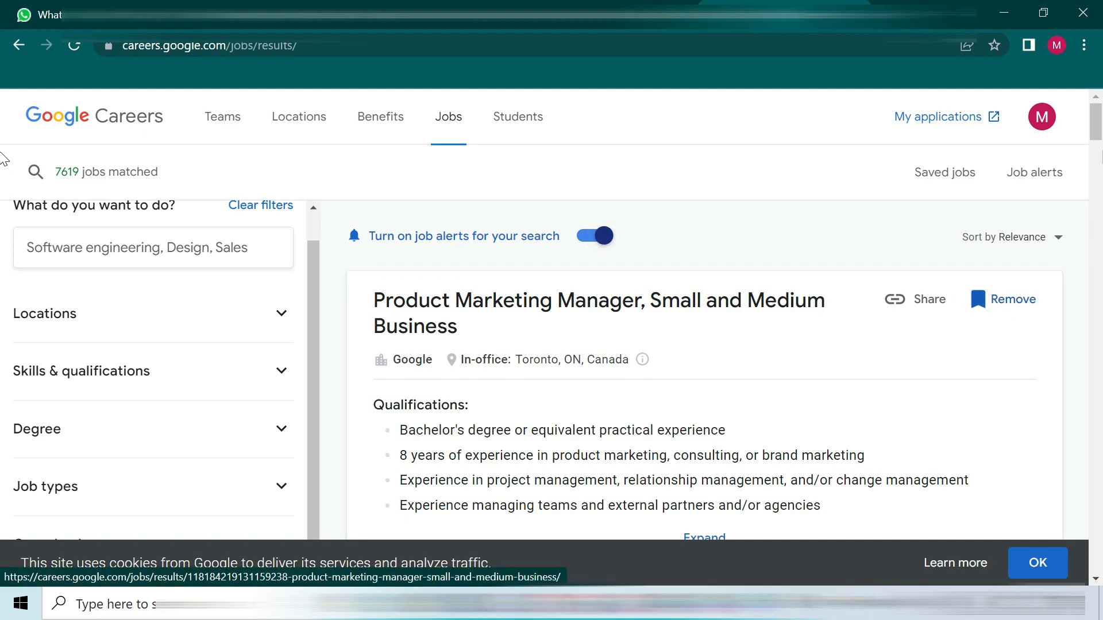
{"action": "scroll", "scroll_direction": "down", "scroll_amount": 3}
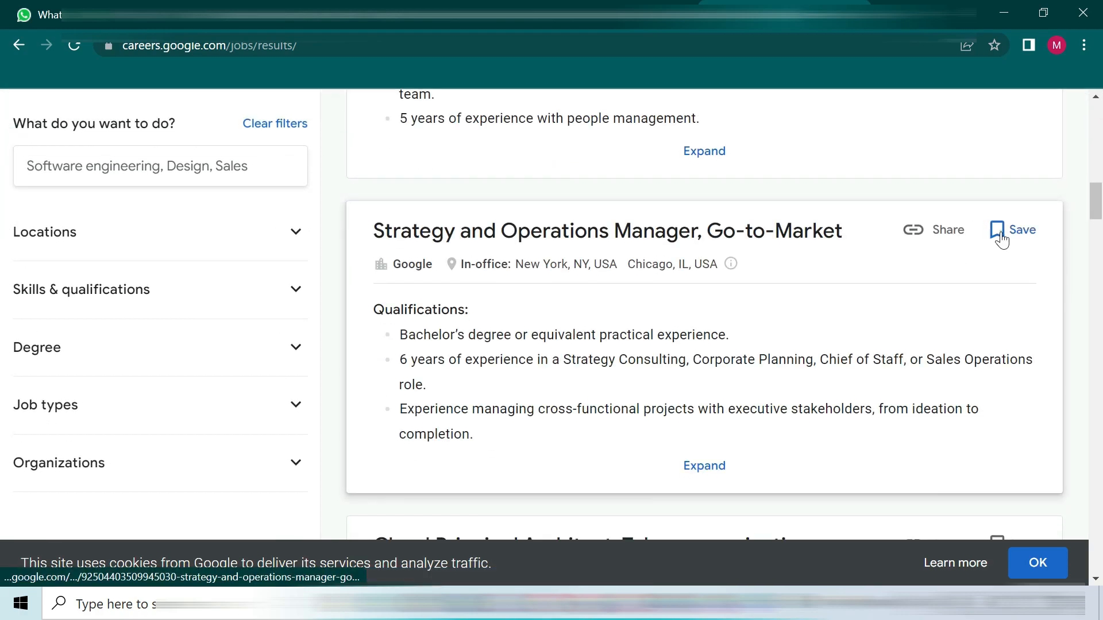
{"action": "scroll", "scroll_direction": "down", "scroll_amount": 3}
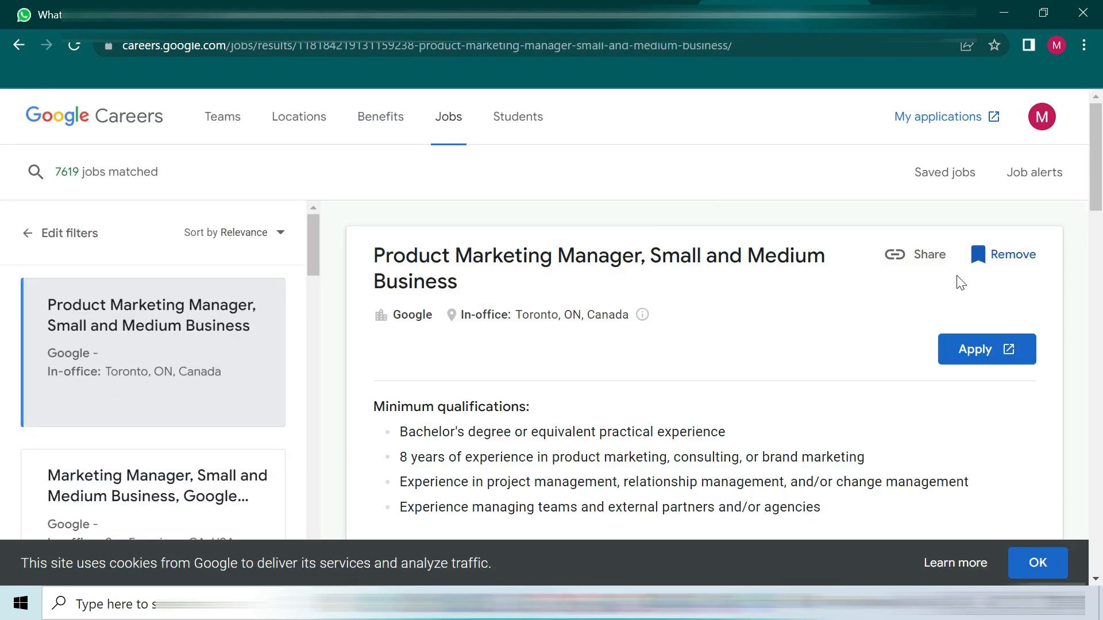
- Read the Toronto Product Marketing Manager listing past the map and EEO text, then apply
{"action": "scroll", "scroll_direction": "down", "scroll_amount": 3}
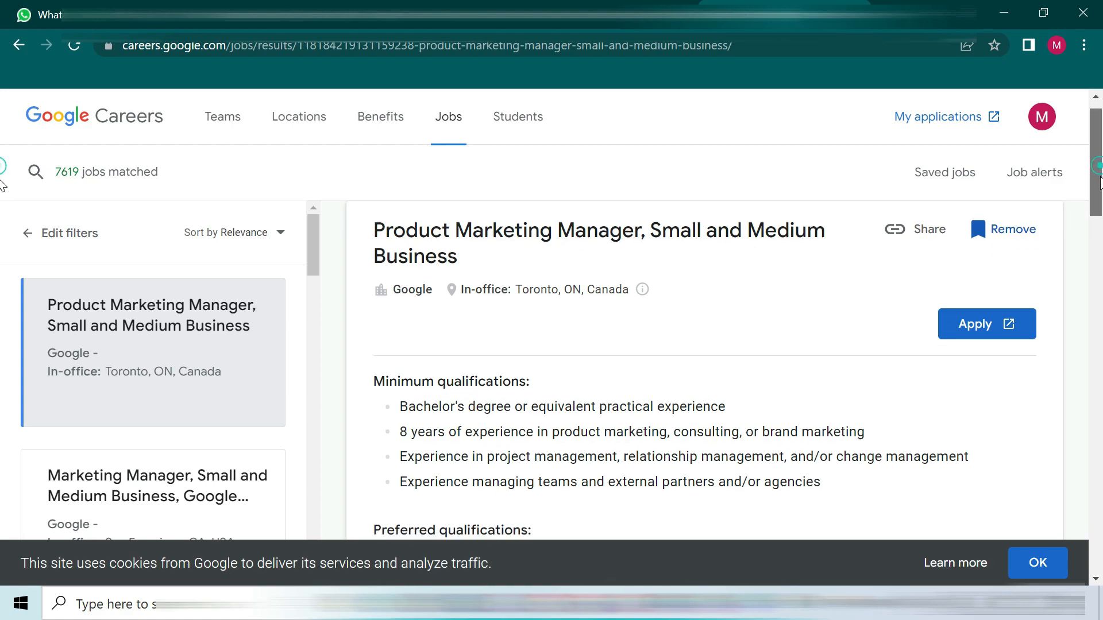
{"action": "scroll", "scroll_direction": "down", "scroll_amount": 3}
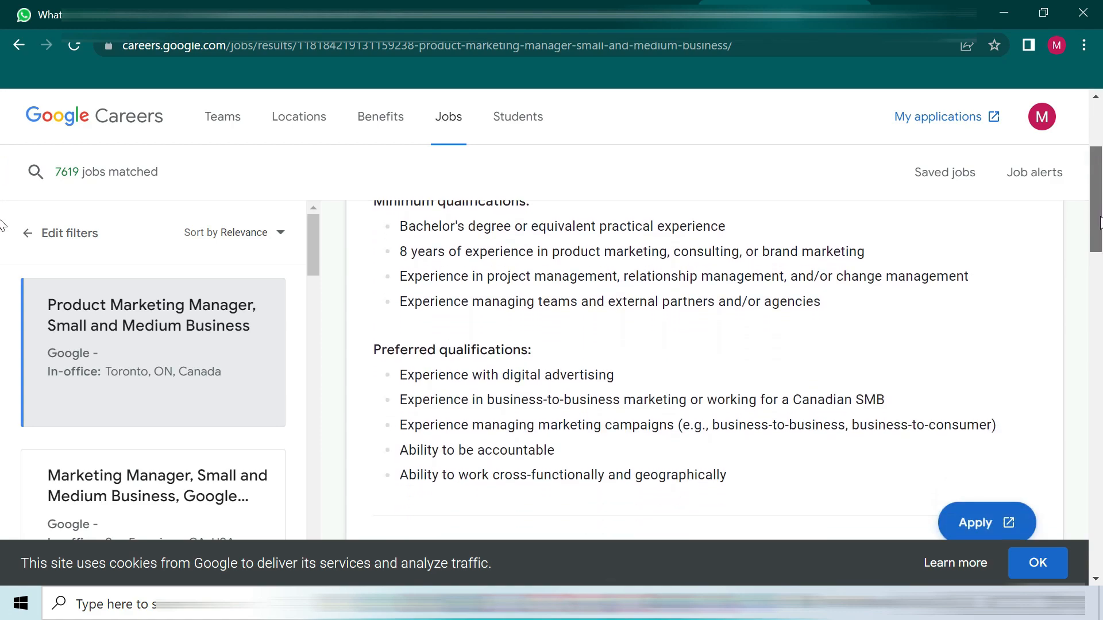
{"action": "scroll", "scroll_direction": "down", "scroll_amount": 3}
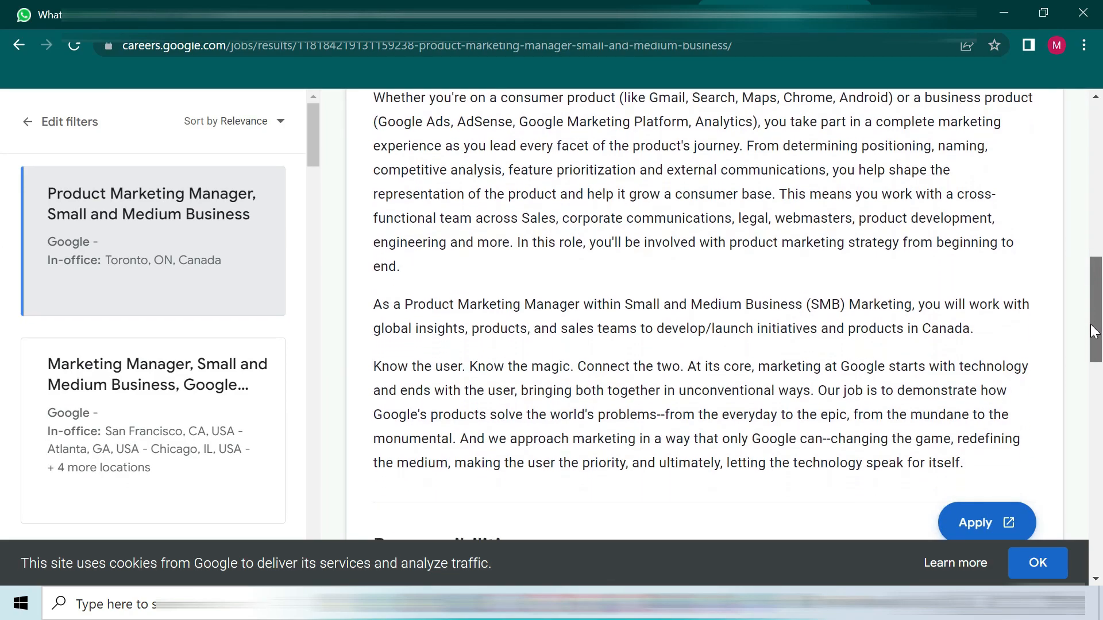
{"action": "scroll", "scroll_direction": "down", "scroll_amount": 3}
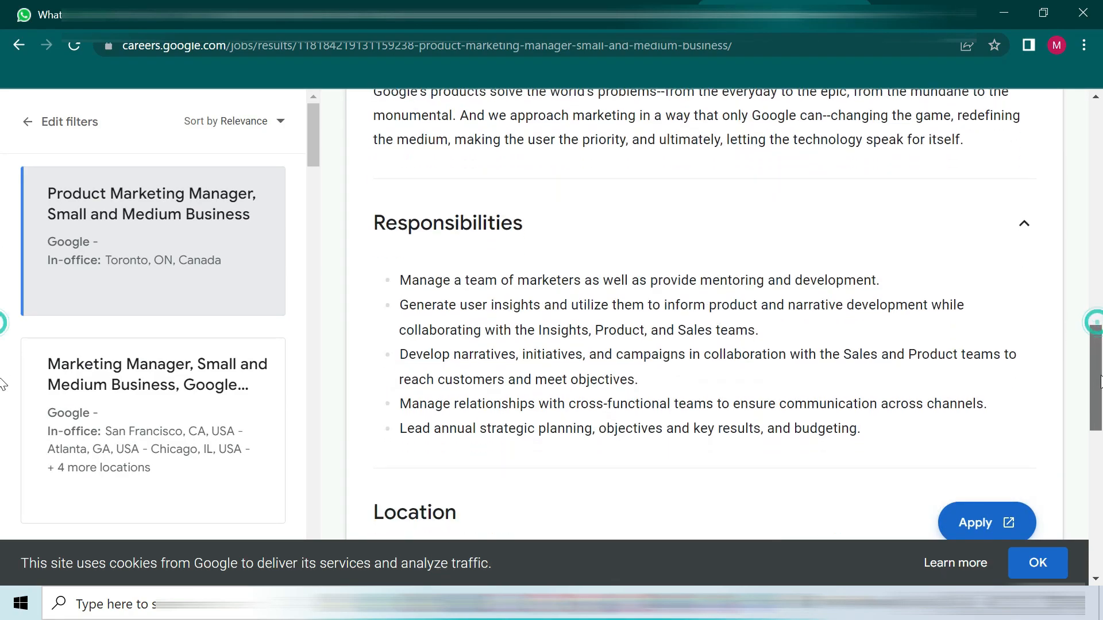
{"action": "scroll", "scroll_direction": "down", "scroll_amount": 3}
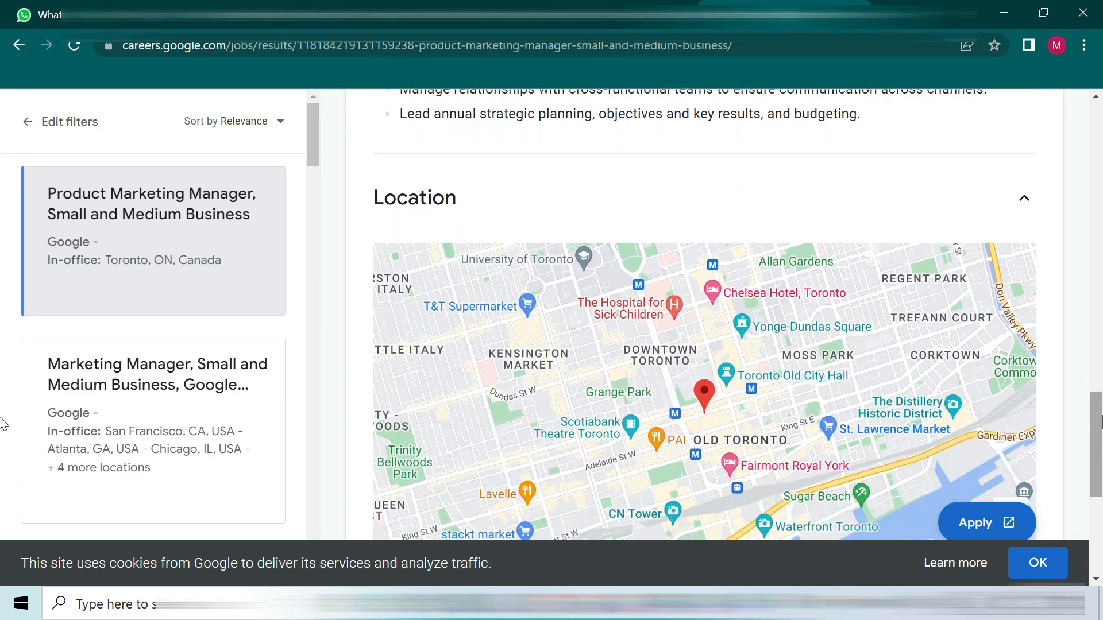
{"action": "scroll", "scroll_direction": "down", "scroll_amount": 3}
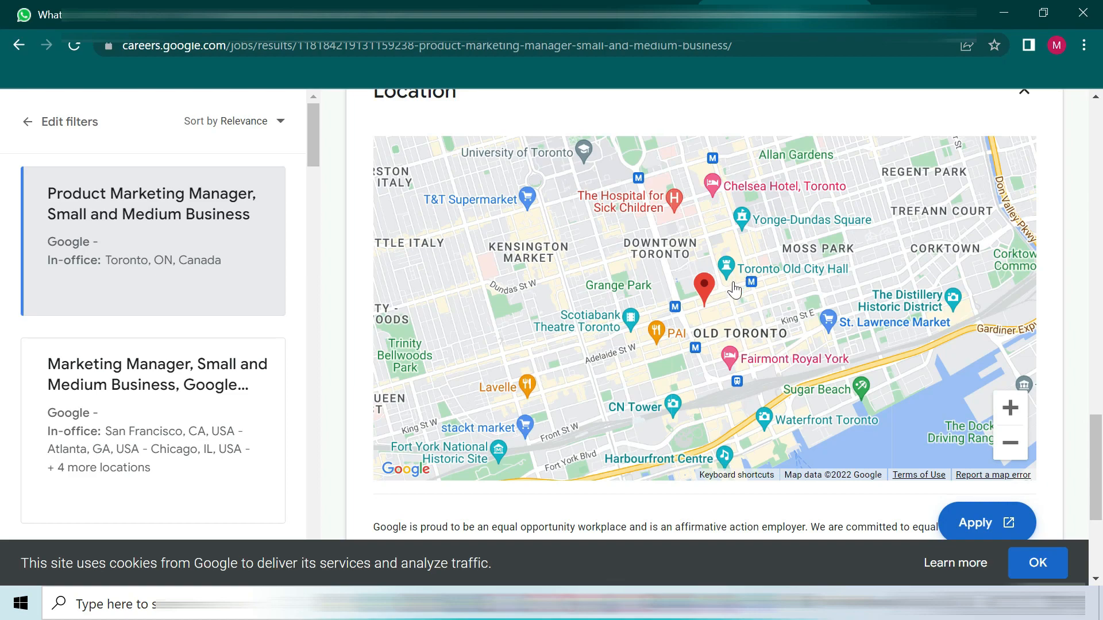
{"action": "mouse_move", "coordinate": [1089, 441]}
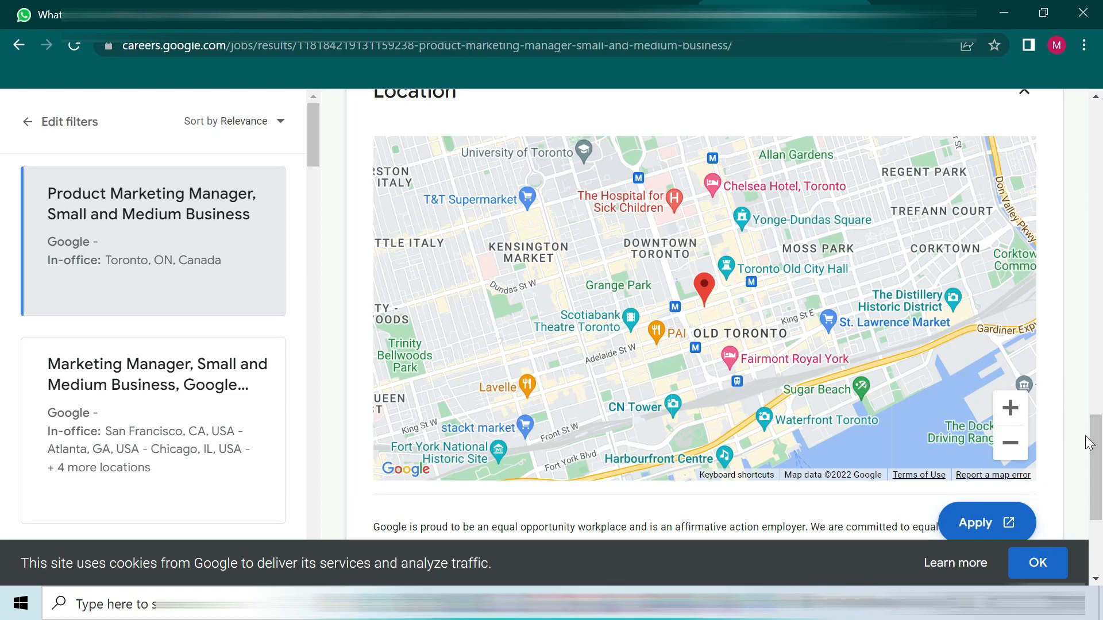
{"action": "scroll", "scroll_direction": "down", "scroll_amount": 3}
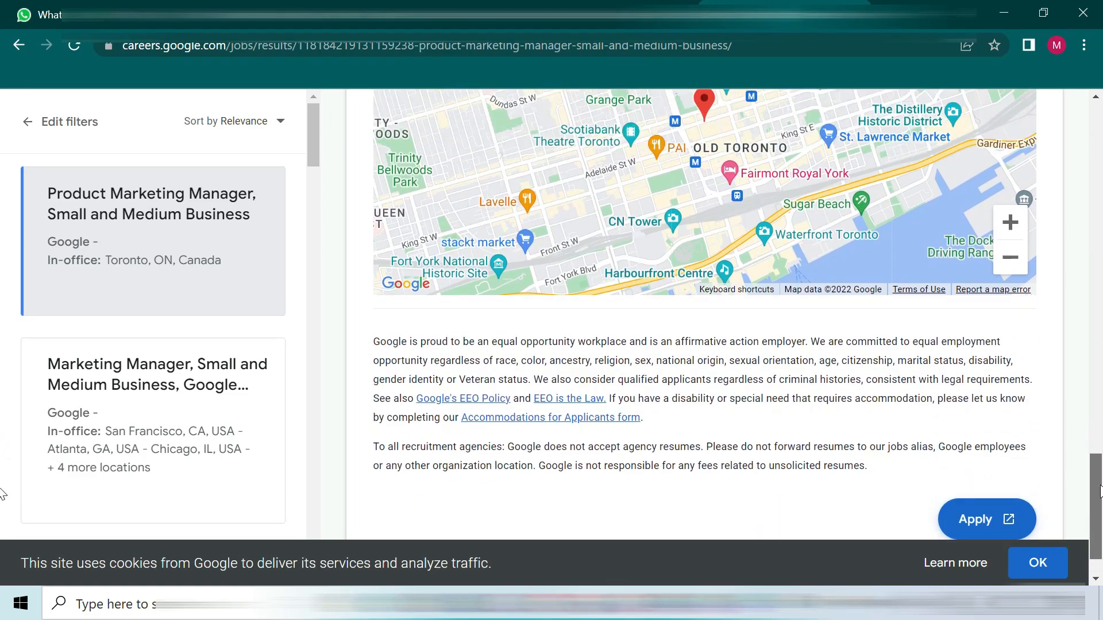
{"action": "left_click", "coordinate": [984, 520]}
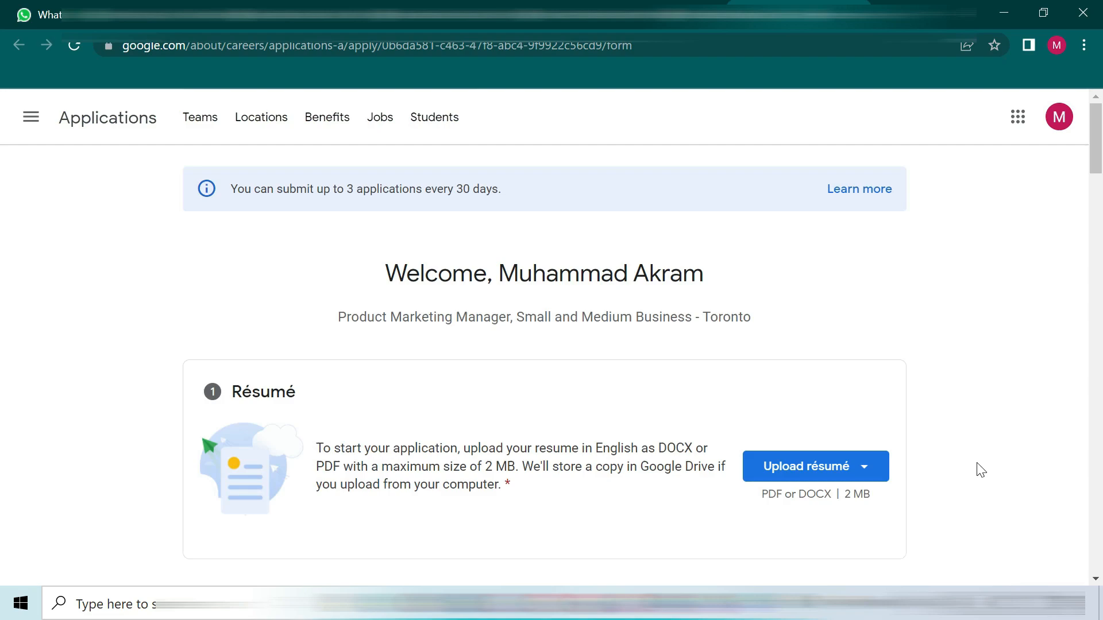
- Review Résumé, Contact details, Higher education, Work experience and Cover letter, then continue
{"action": "left_click", "coordinate": [805, 466]}
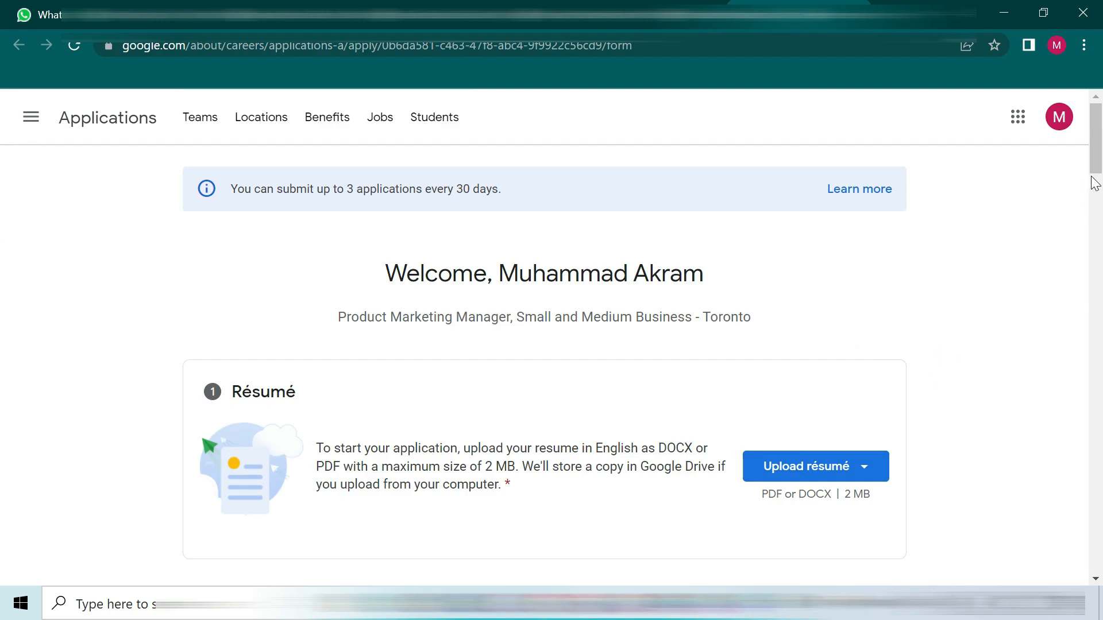
{"action": "scroll", "scroll_direction": "down", "scroll_amount": 3}
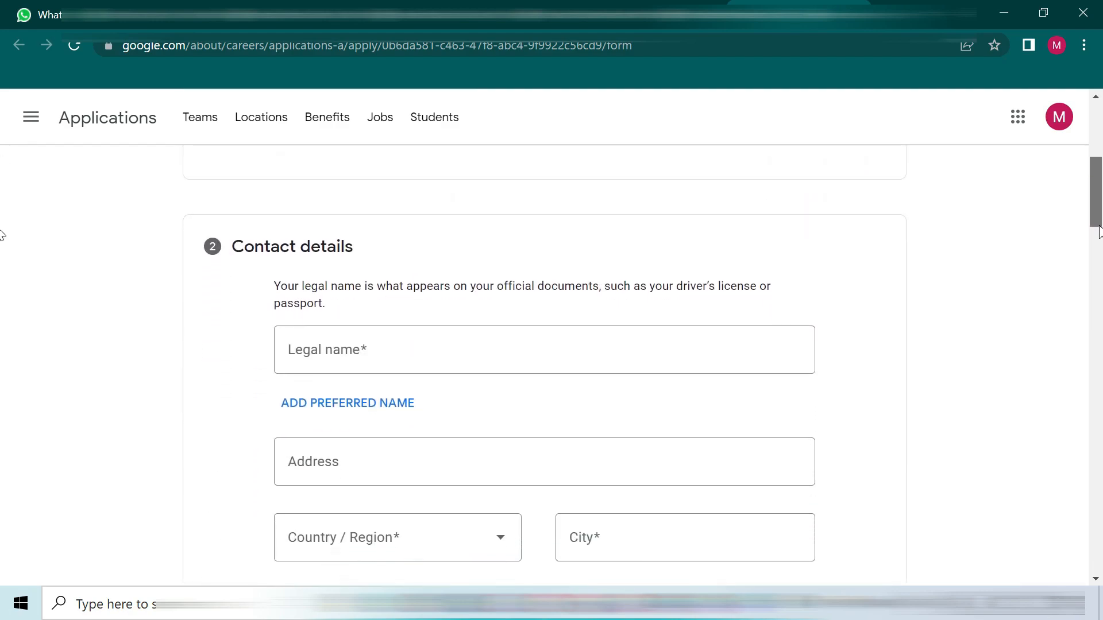
{"action": "scroll", "scroll_direction": "down", "scroll_amount": 3}
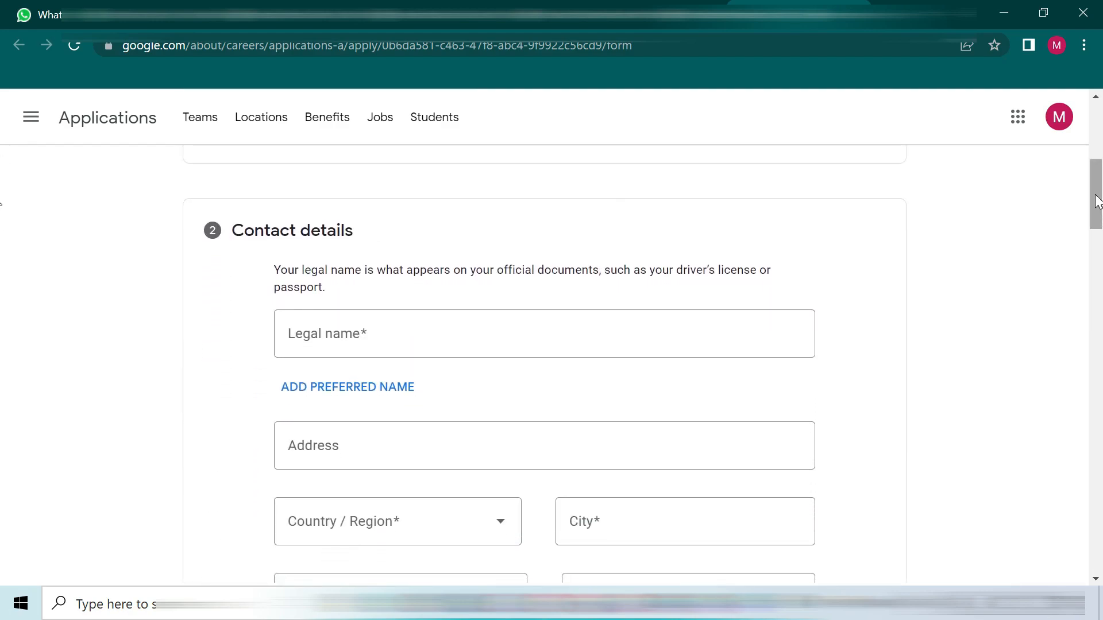
{"action": "scroll", "scroll_direction": "down", "scroll_amount": 3}
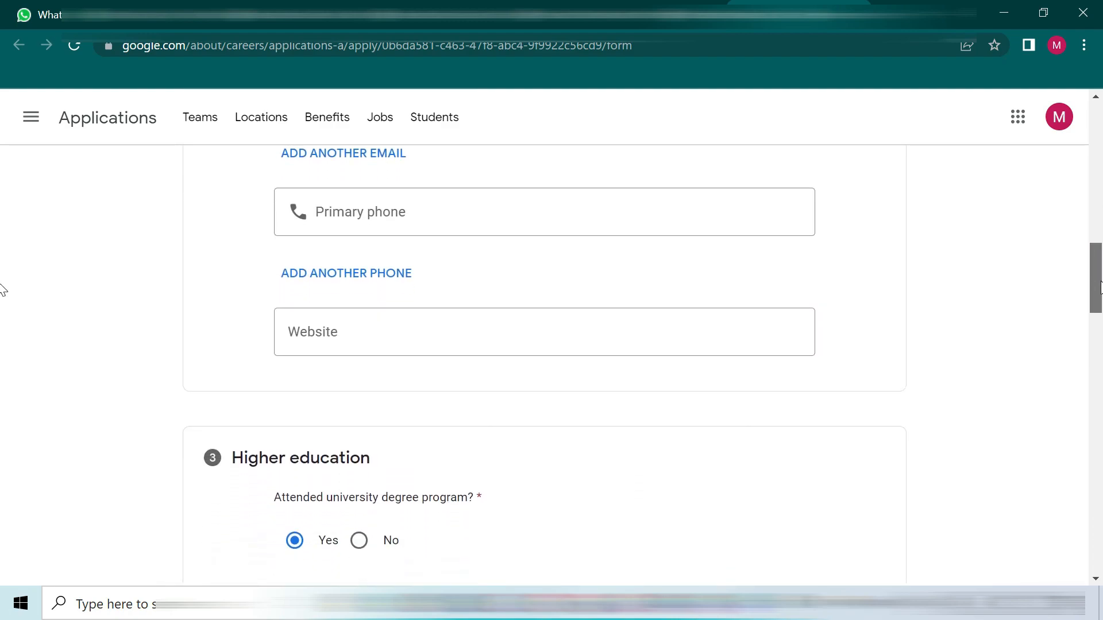
{"action": "scroll", "scroll_direction": "down", "scroll_amount": 3}
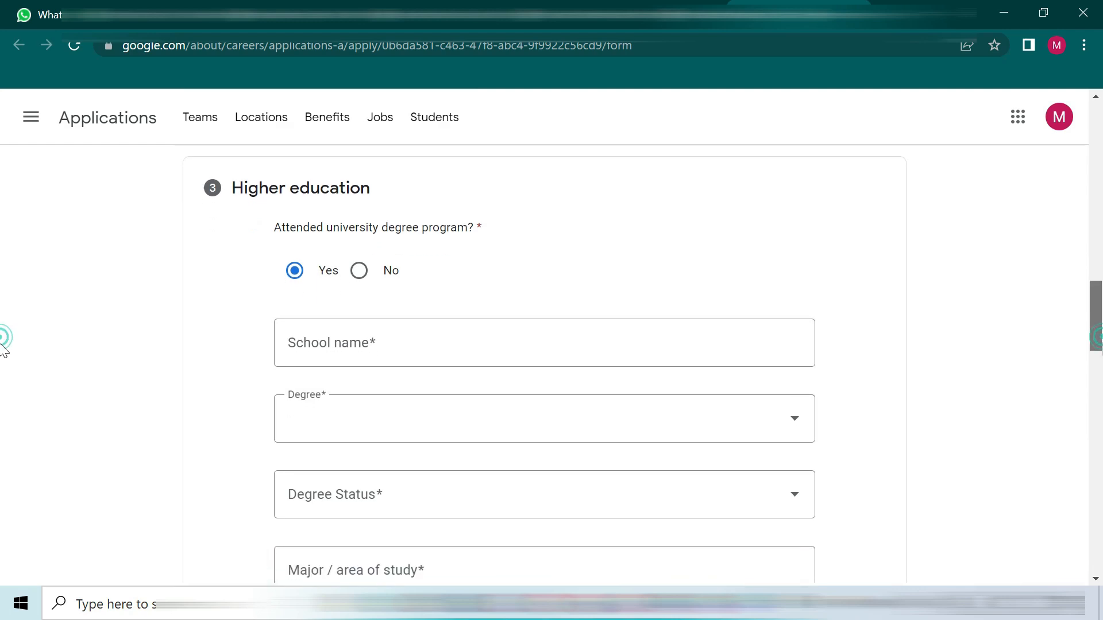
{"action": "scroll", "scroll_direction": "down", "scroll_amount": 3}
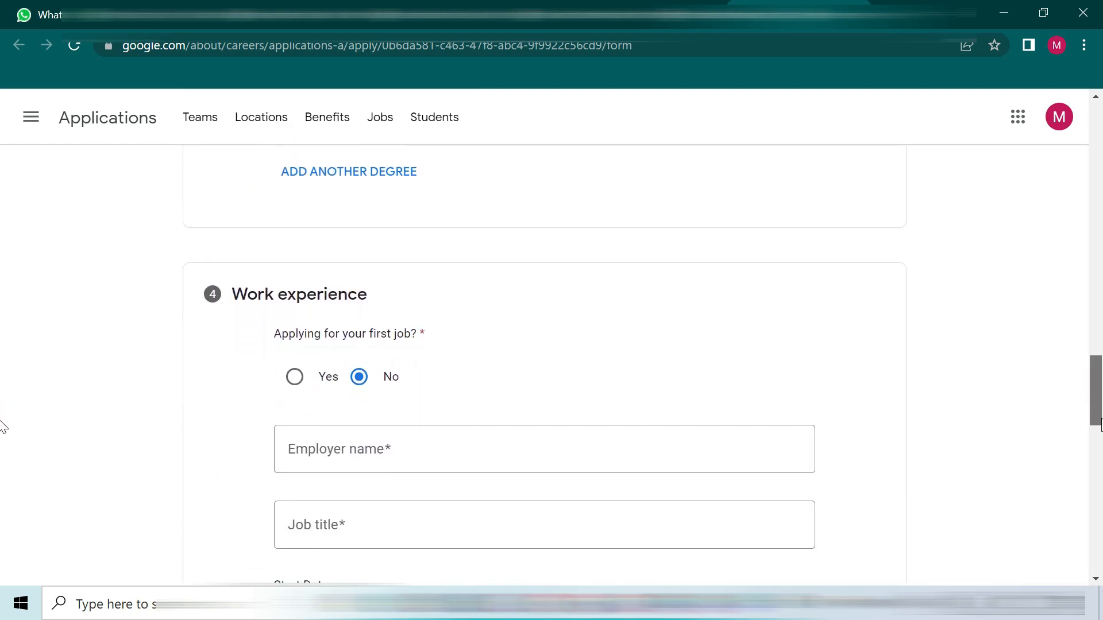
{"action": "scroll", "scroll_direction": "down", "scroll_amount": 3}
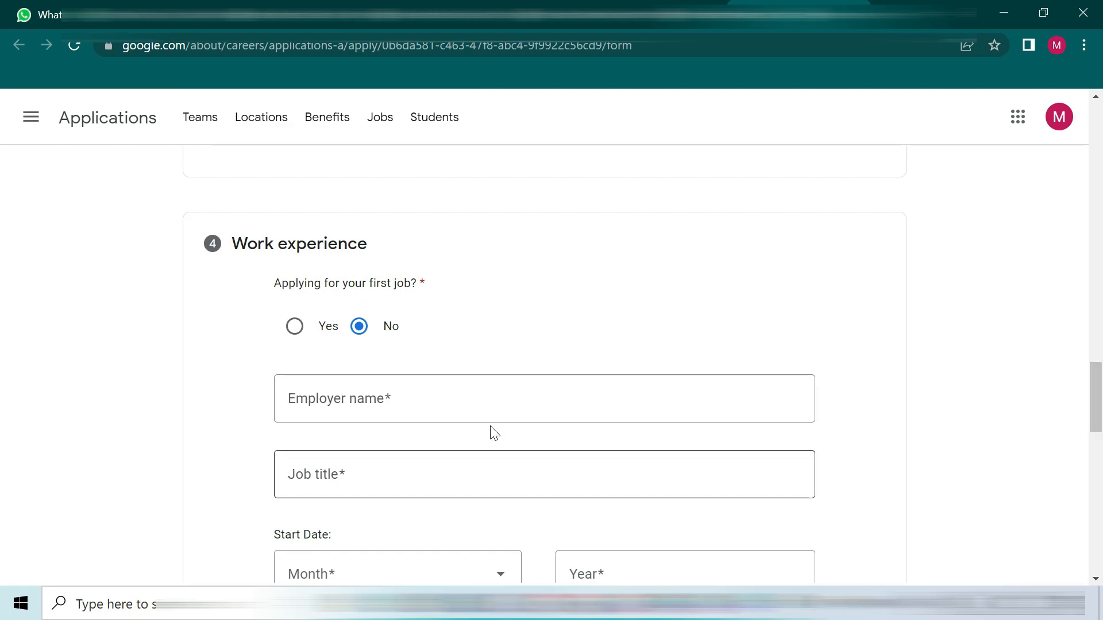
{"action": "scroll", "scroll_direction": "down", "scroll_amount": 3}
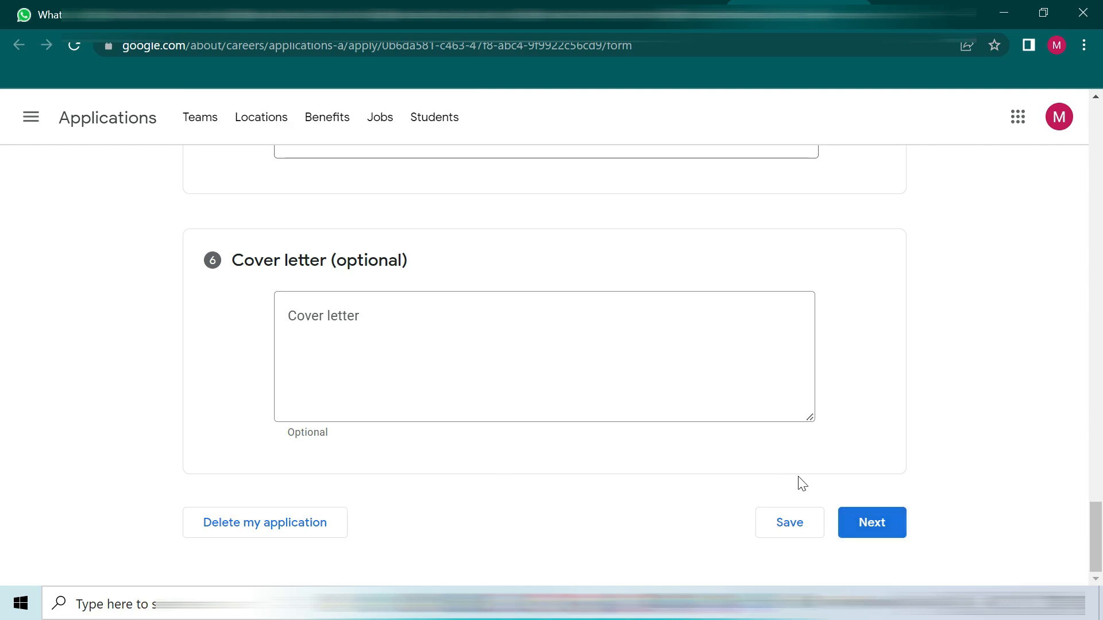
{"action": "left_click", "coordinate": [871, 523]}
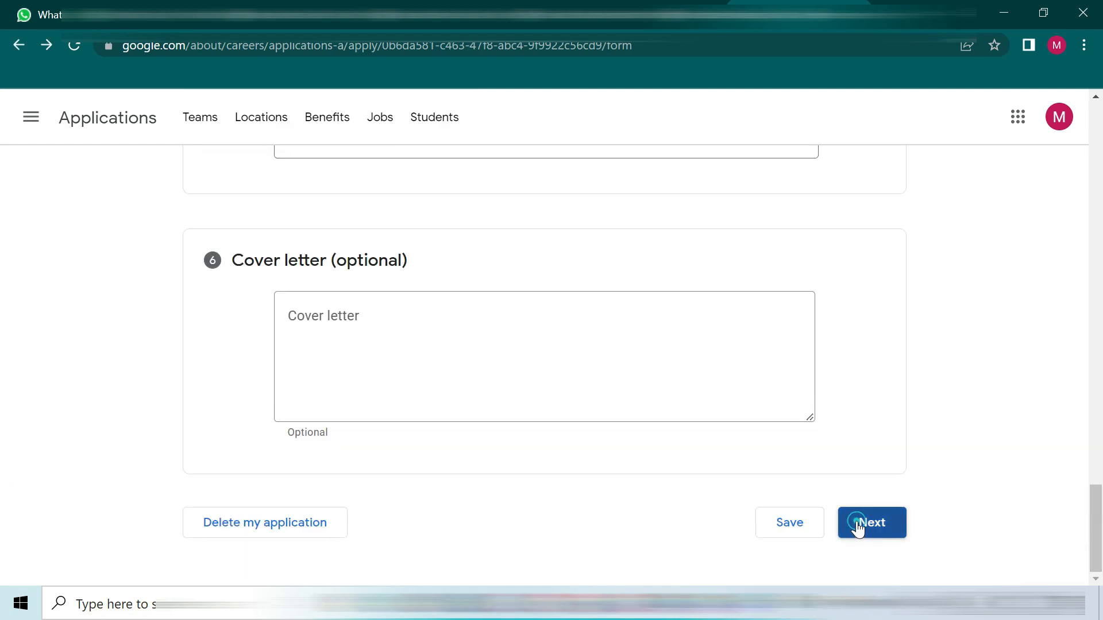
- Select Female on the voluntary self-identification page and proceed to the review page
{"action": "left_click", "coordinate": [871, 523]}
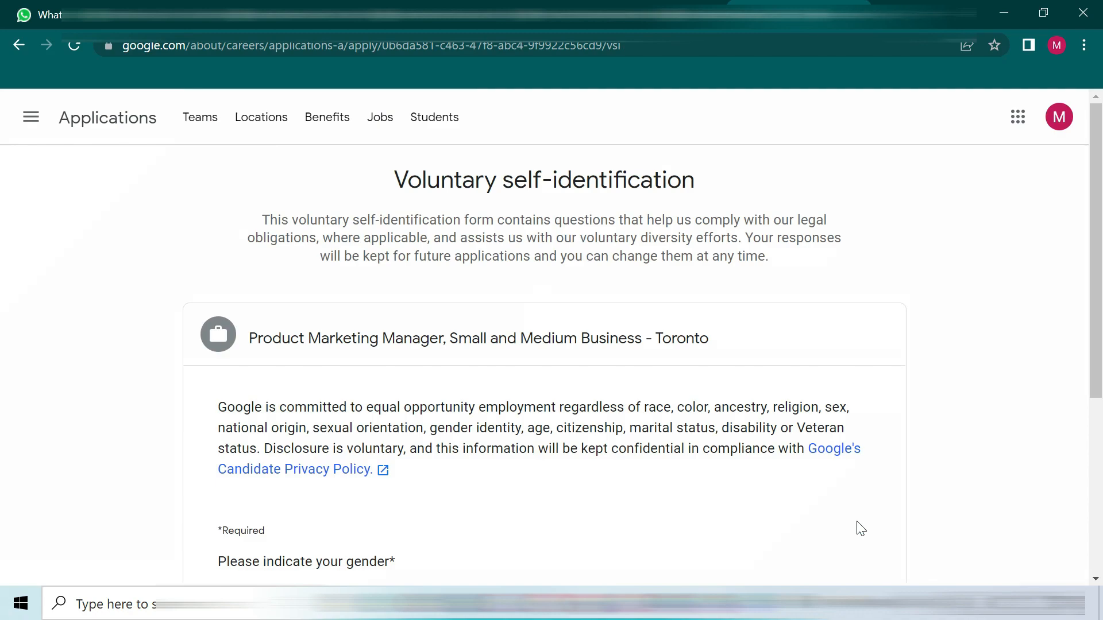
{"action": "mouse_move", "coordinate": [4, 343]}
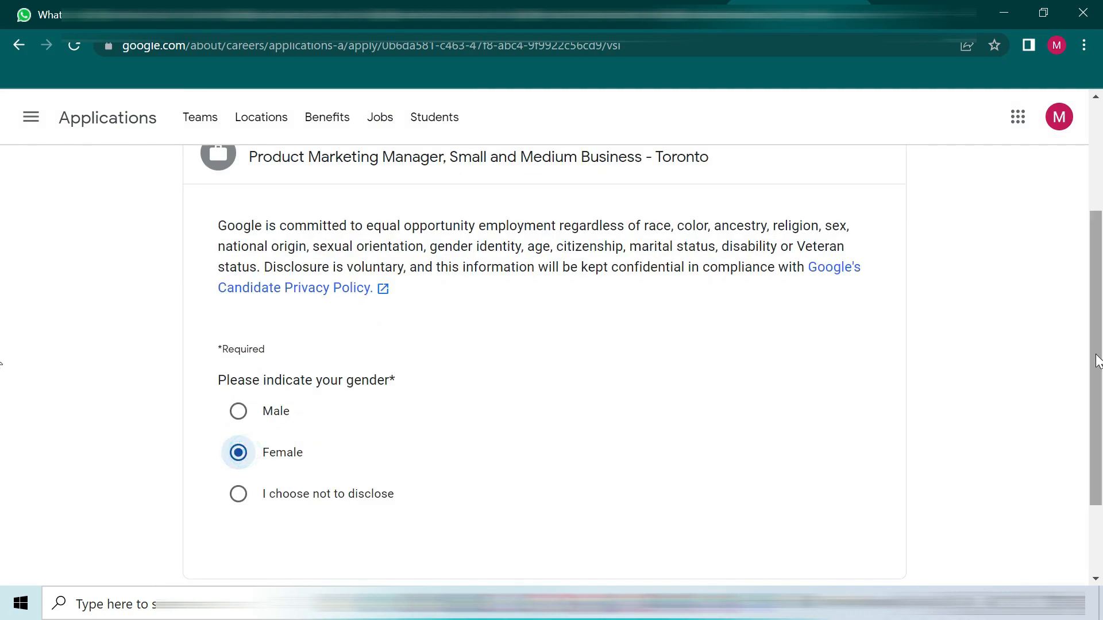
{"action": "scroll", "scroll_direction": "down", "scroll_amount": 3}
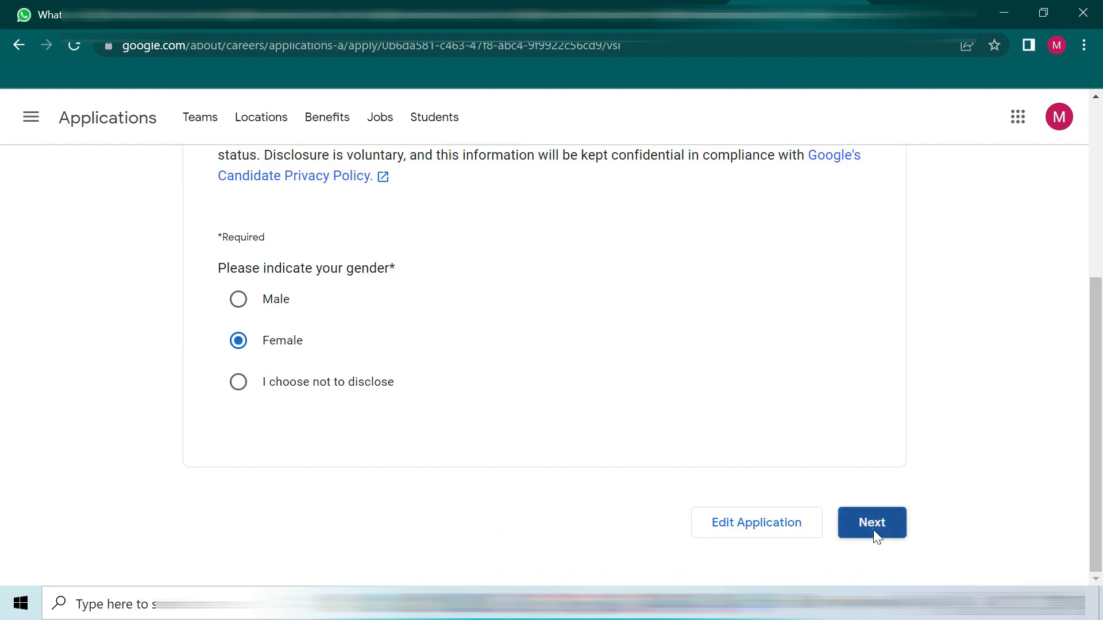
{"action": "left_click", "coordinate": [872, 523]}
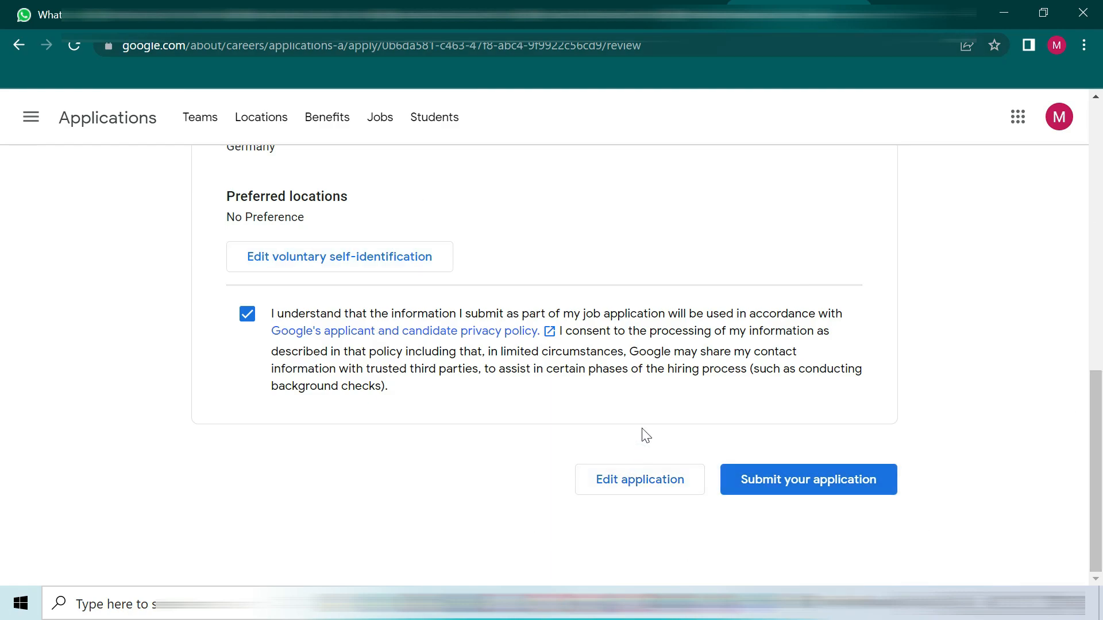
{"action": "mouse_move", "coordinate": [691, 490]}
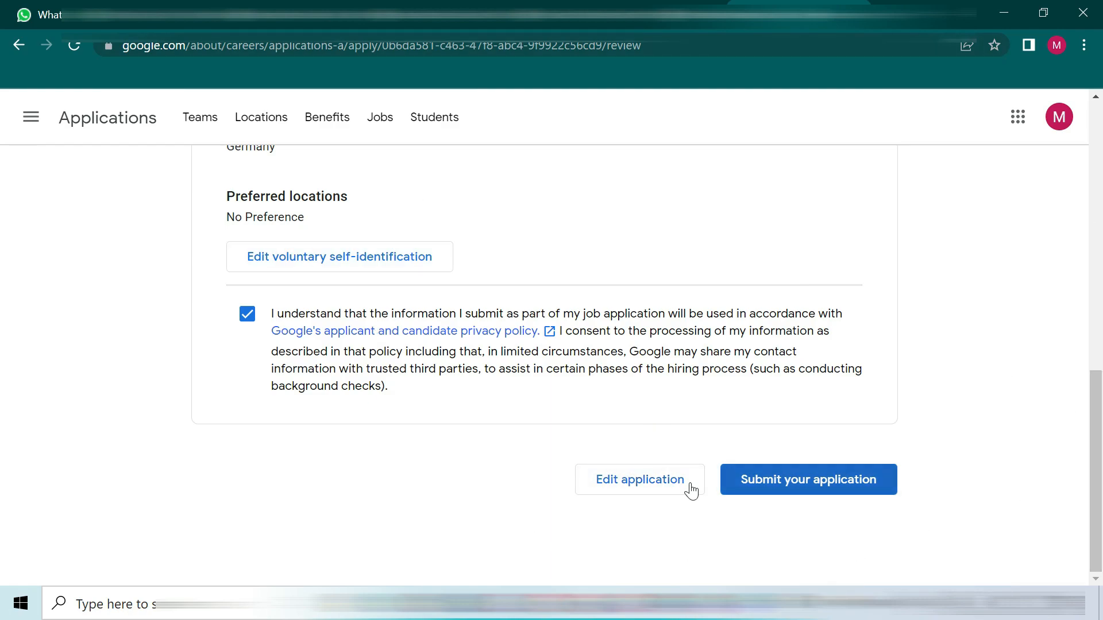
{"action": "mouse_move", "coordinate": [639, 485]}
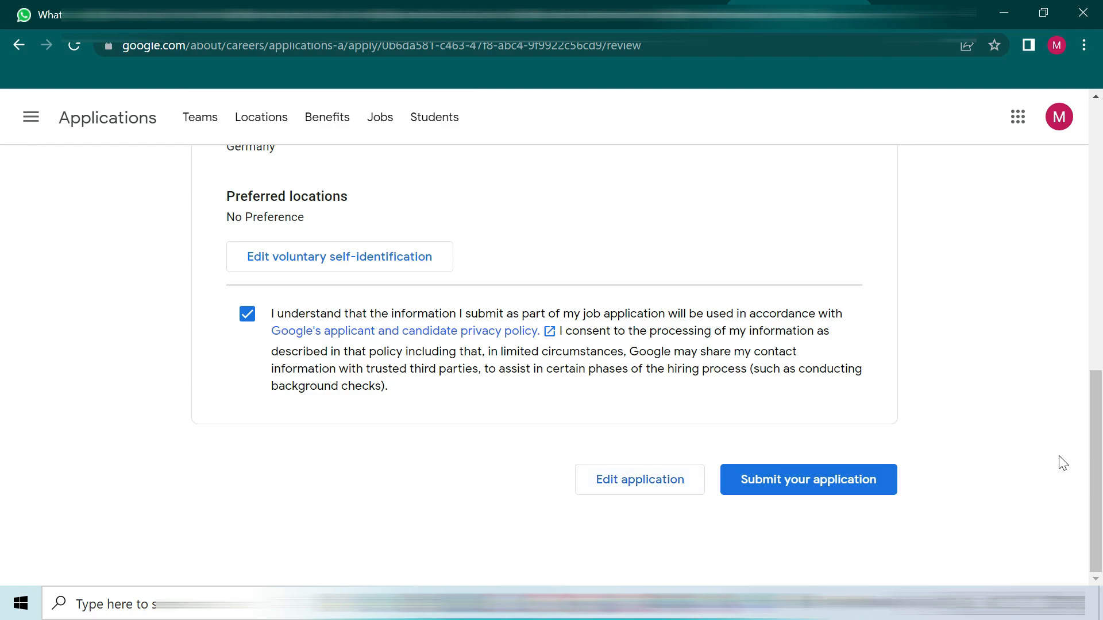
{"action": "mouse_move", "coordinate": [605, 95]}
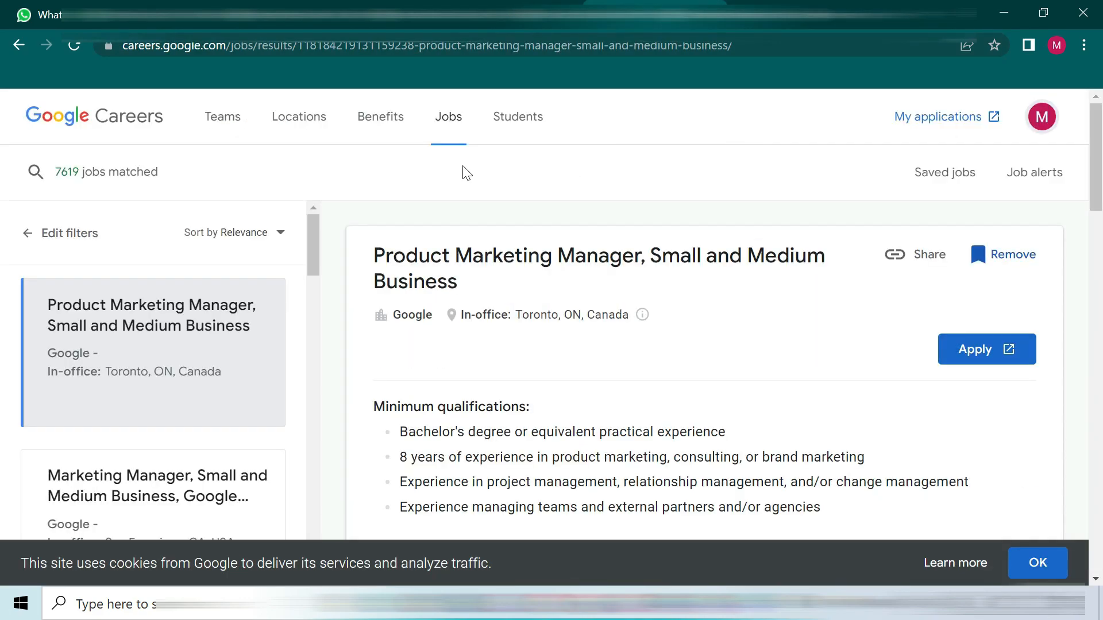
- View the Benefits at Google page, then browse the Students page's resume guidance
{"action": "left_click", "coordinate": [380, 117]}
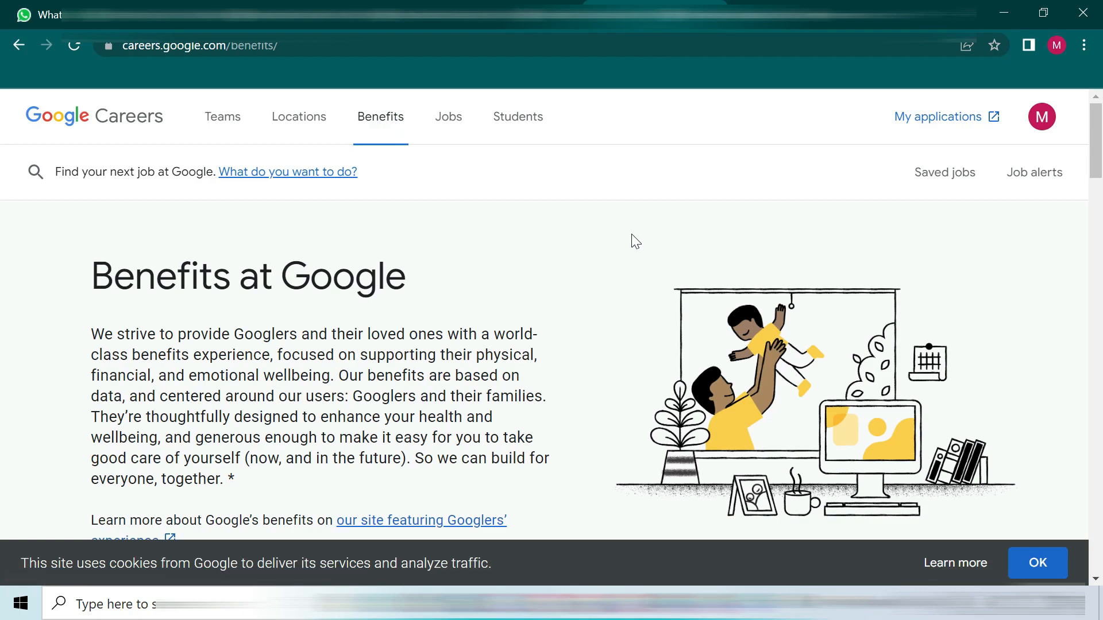
{"action": "left_click", "coordinate": [517, 116]}
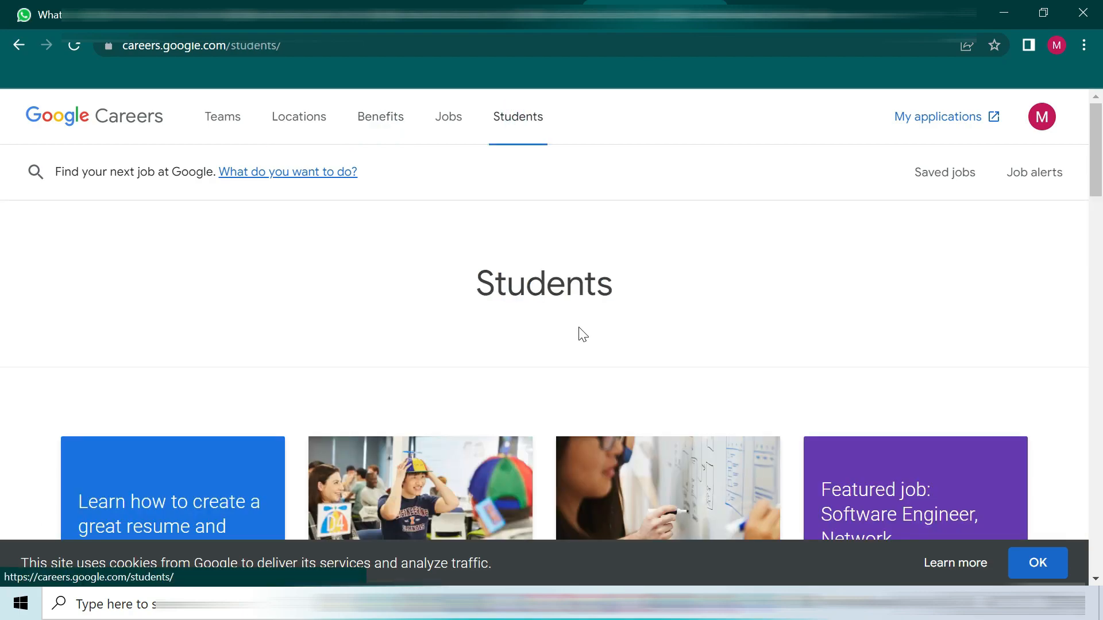
{"action": "scroll", "scroll_direction": "down", "scroll_amount": 3}
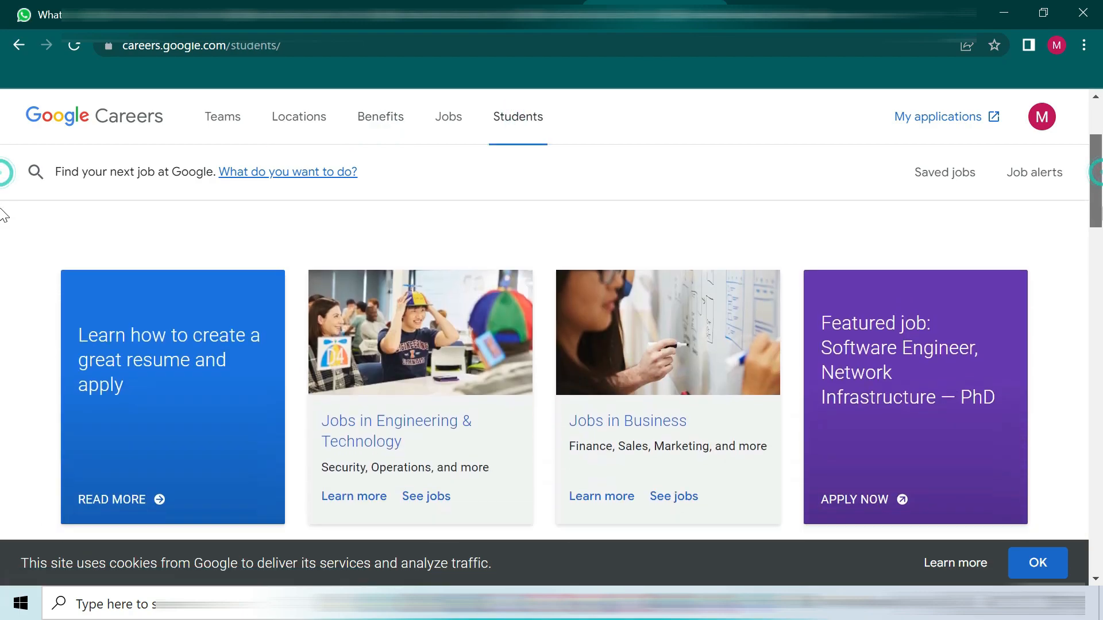